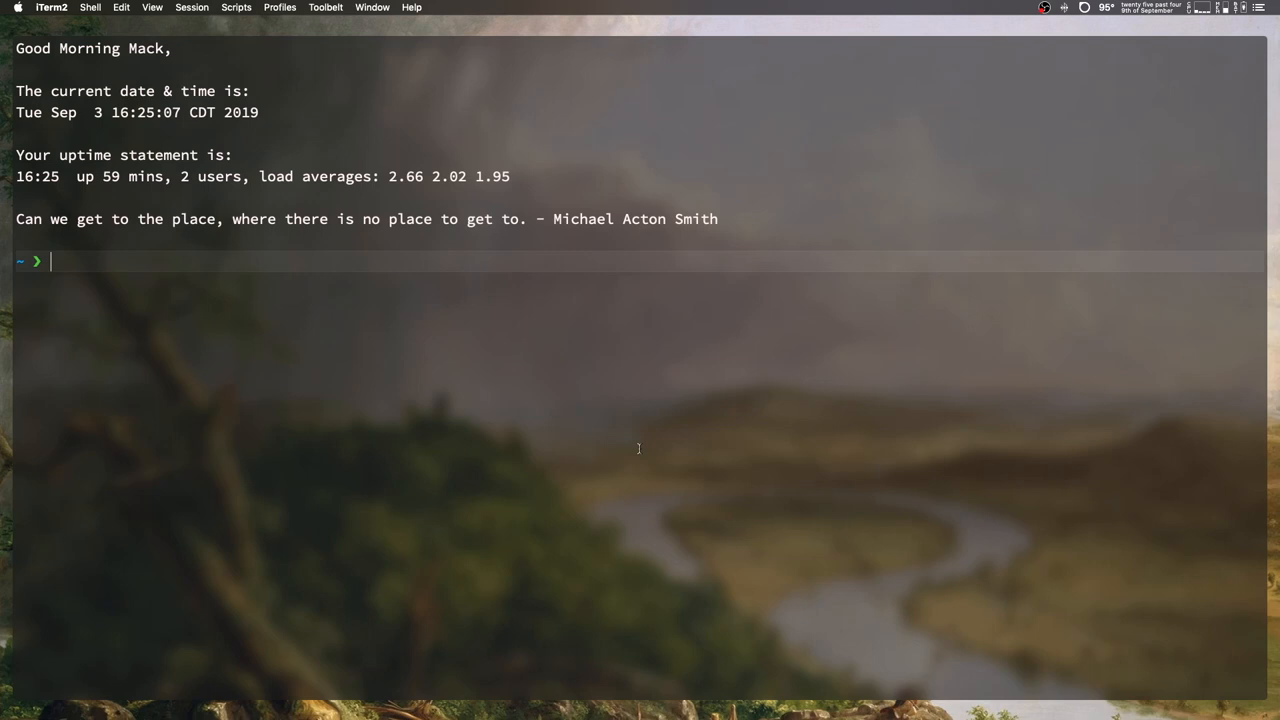
pyautogui.moveTo(351, 563)
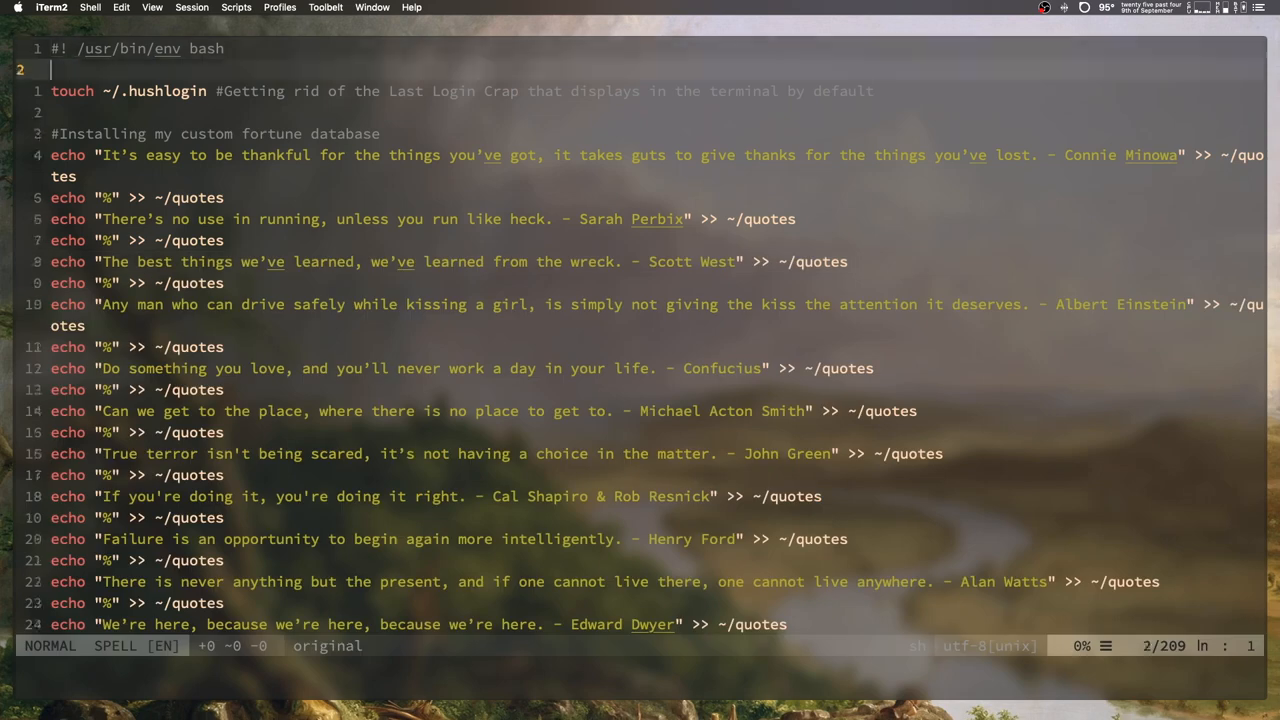
pyautogui.scroll(-3)
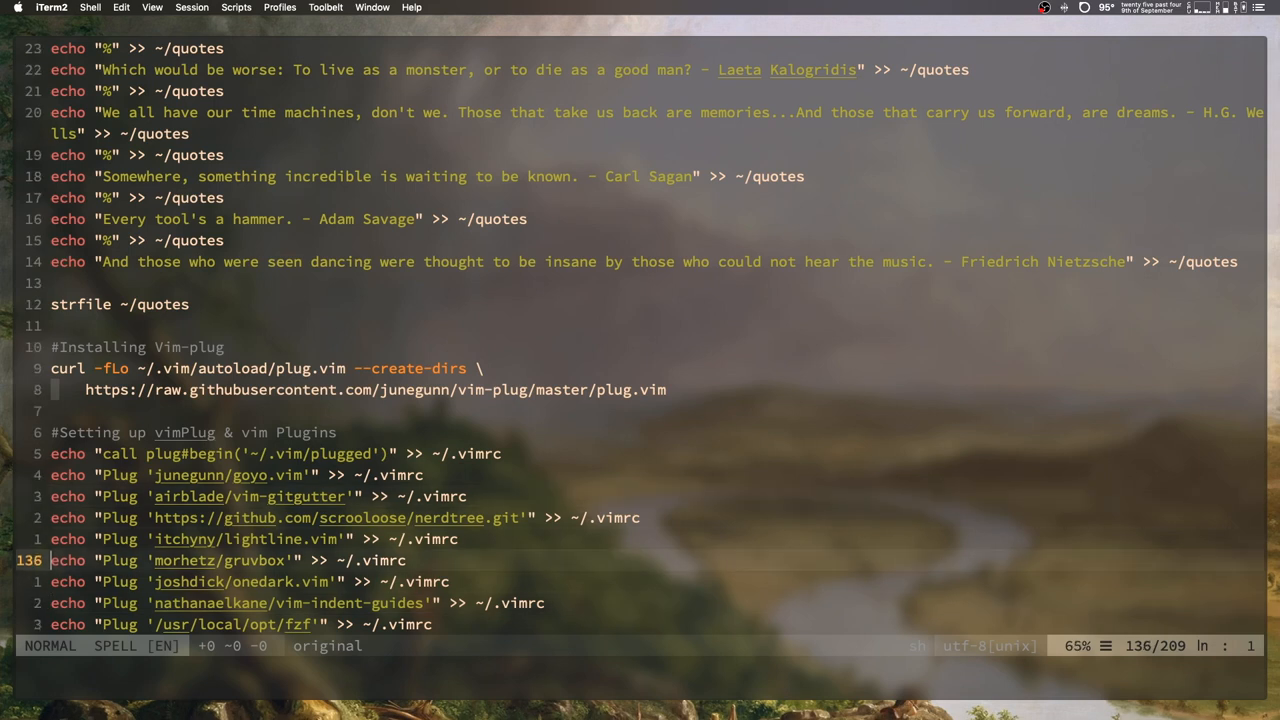
pyautogui.scroll(-3)
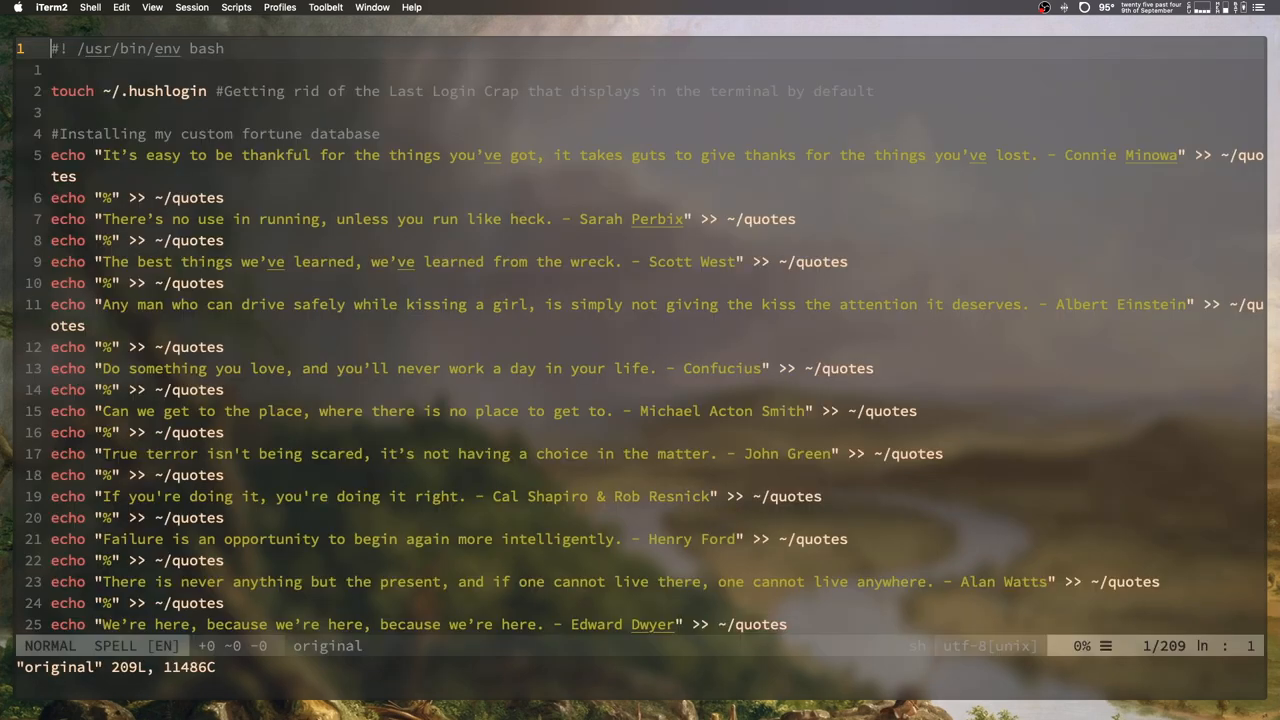
# Step: Scroll down the install script to the quote-installing and fortune quote lines
pyautogui.scroll(-3)
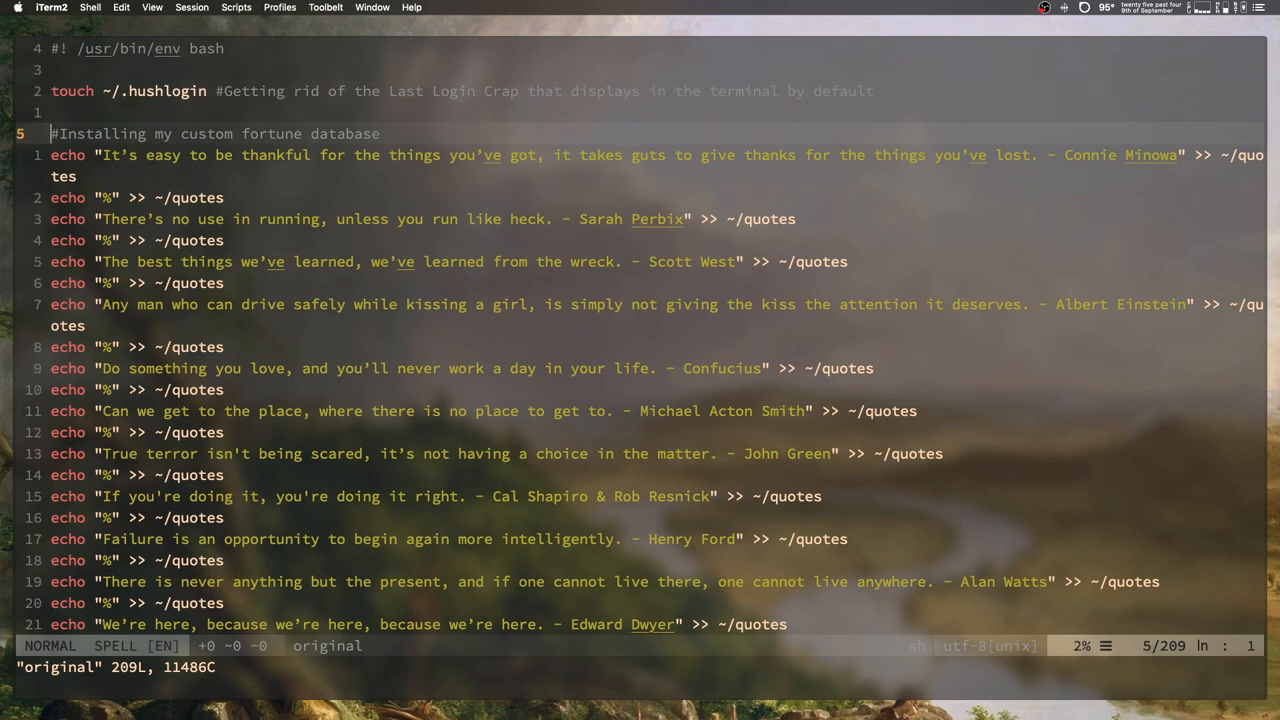
pyautogui.press('j')
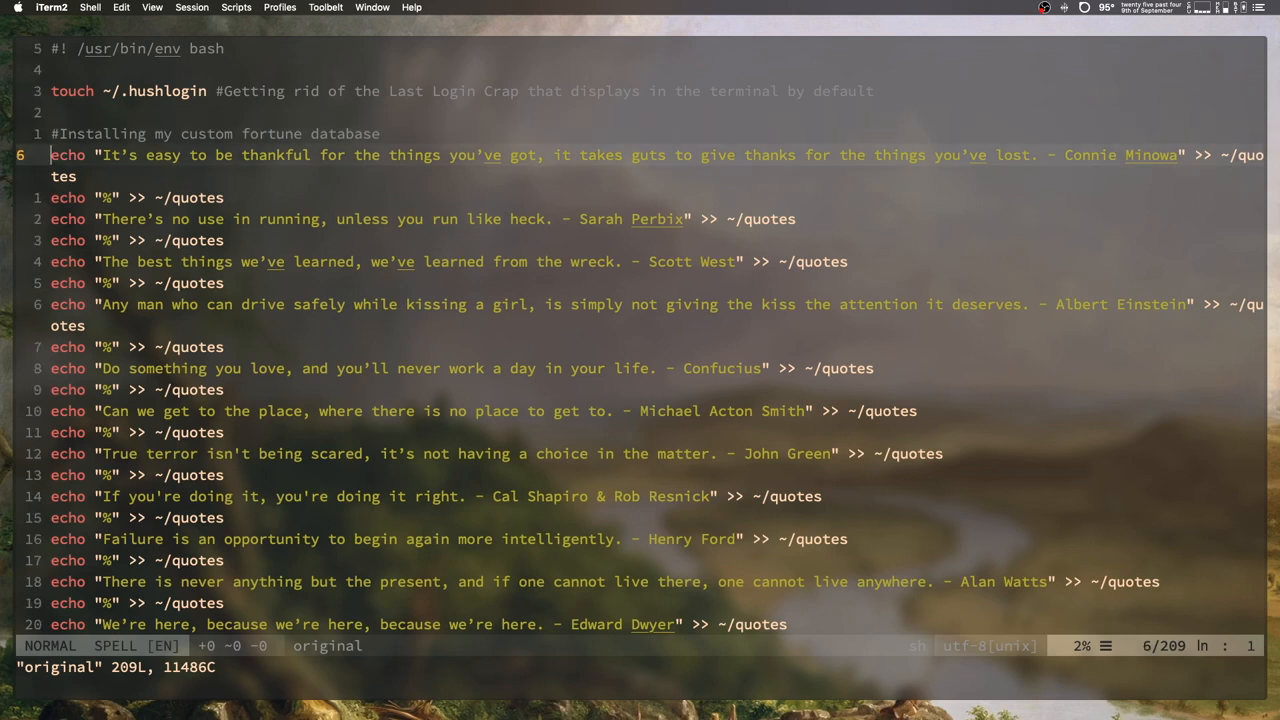
pyautogui.press('k')
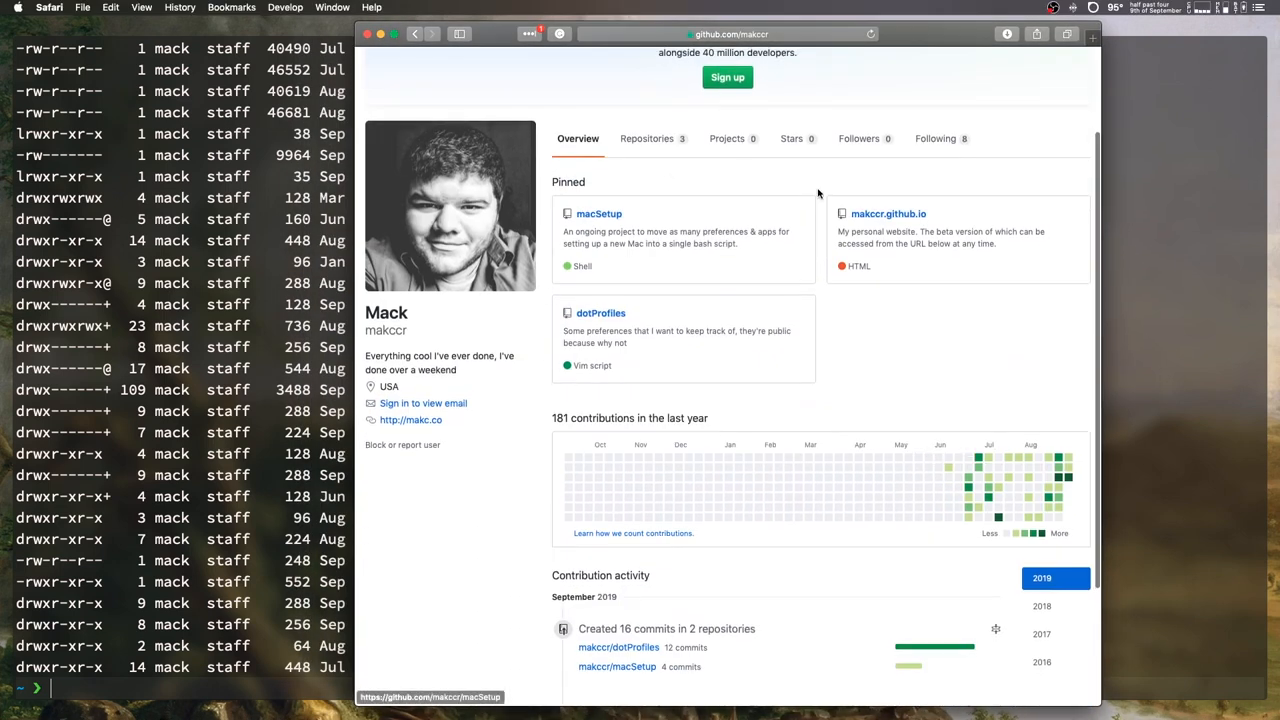
# Step: Open the pinned macSetup repository in a new tab and return to the profile page
pyautogui.rightClick(598, 213)
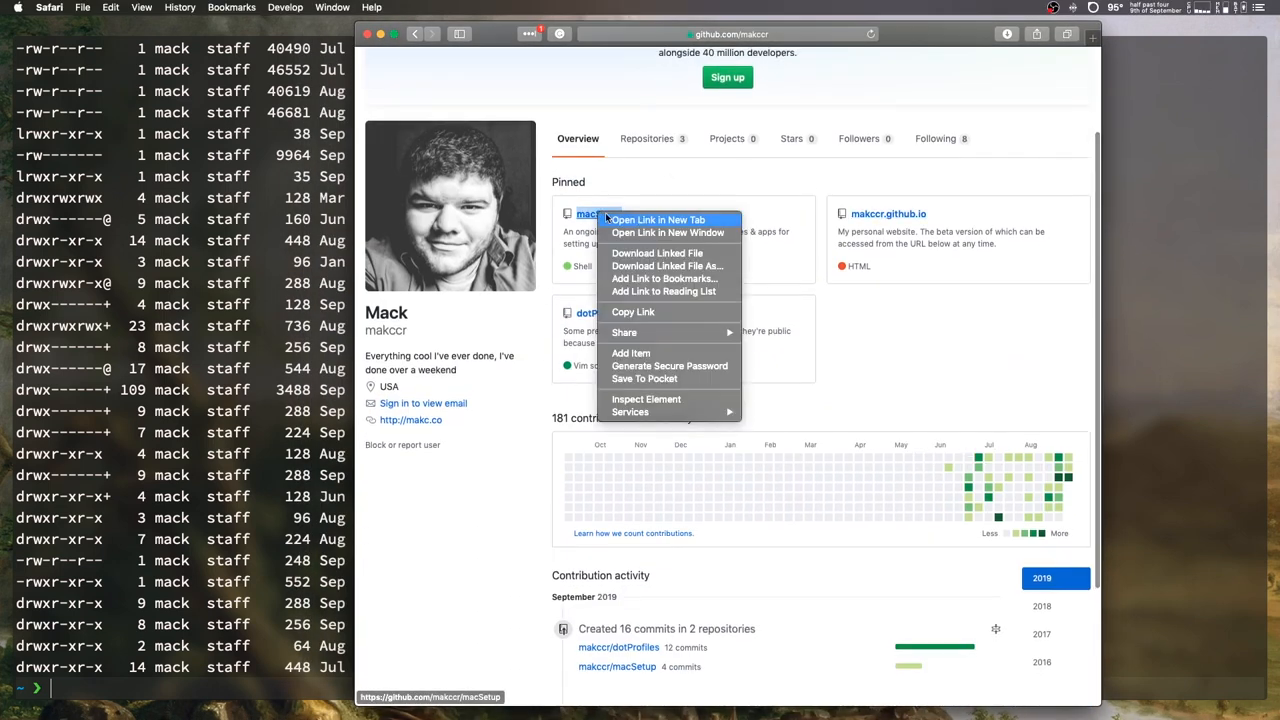
pyautogui.click(658, 219)
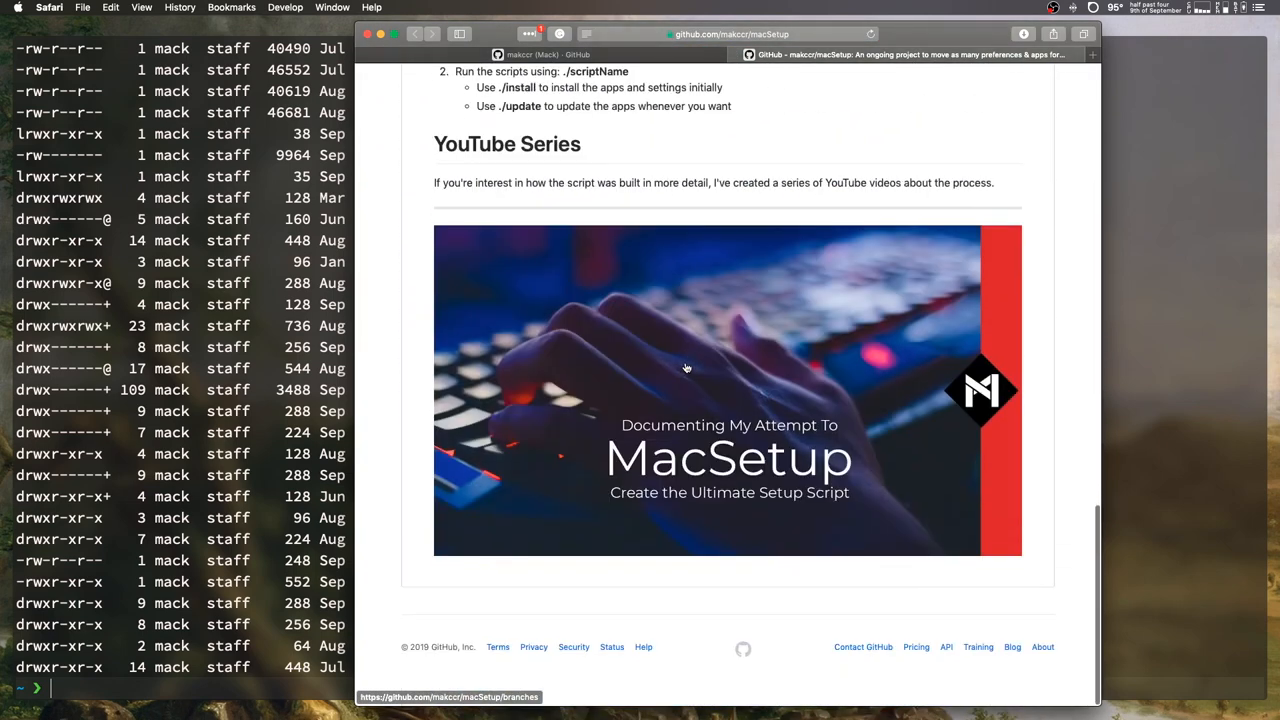
pyautogui.scroll(3)
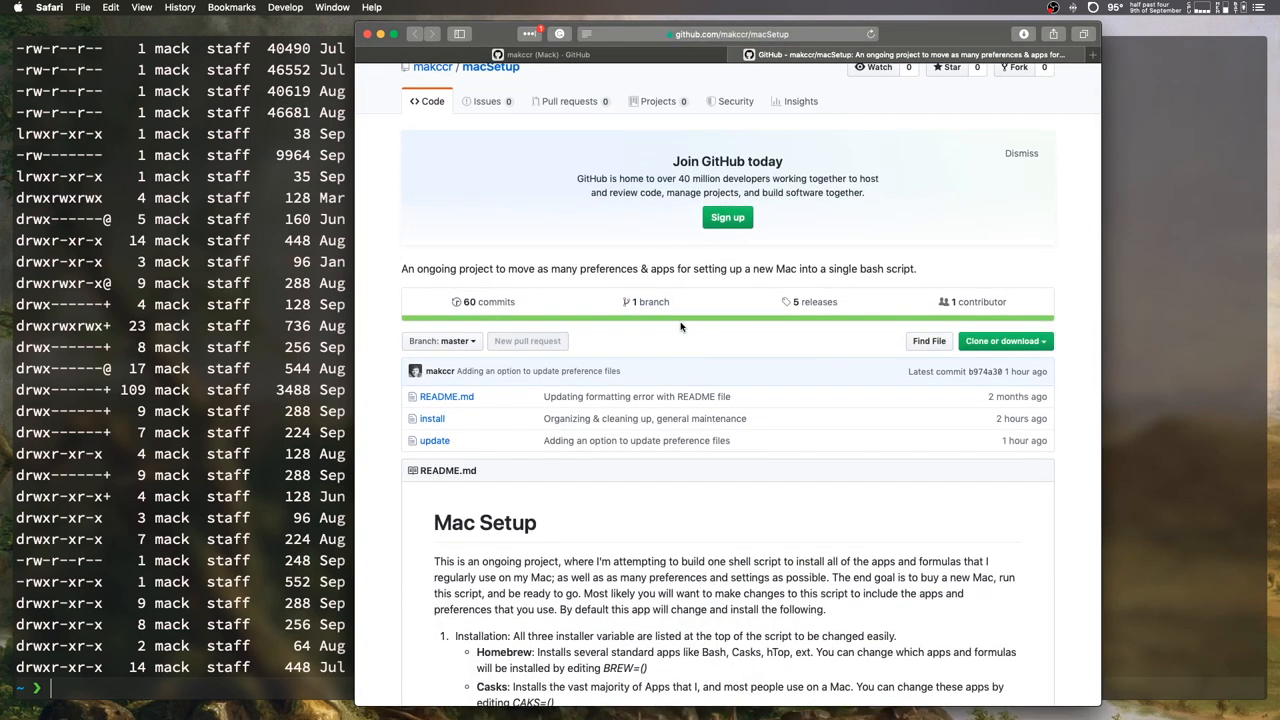
pyautogui.click(433, 67)
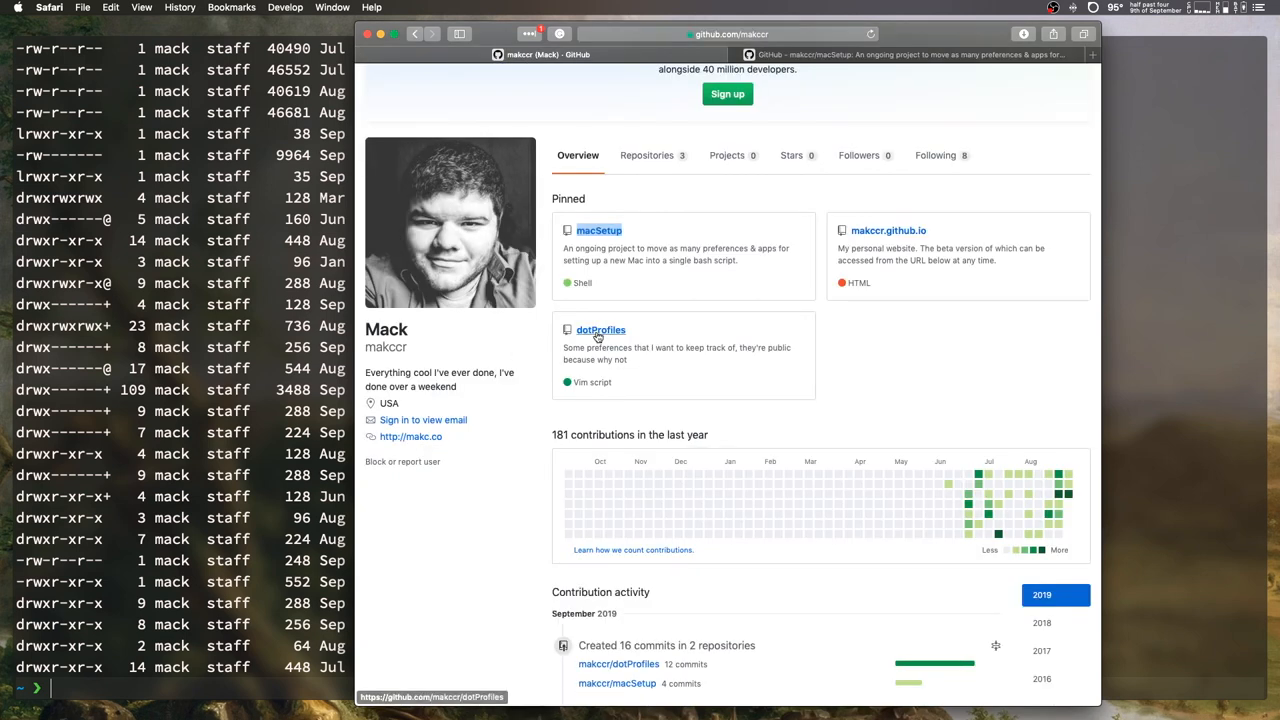
# Step: Open the dotProfiles repository and scroll through its README screenshots
pyautogui.click(600, 330)
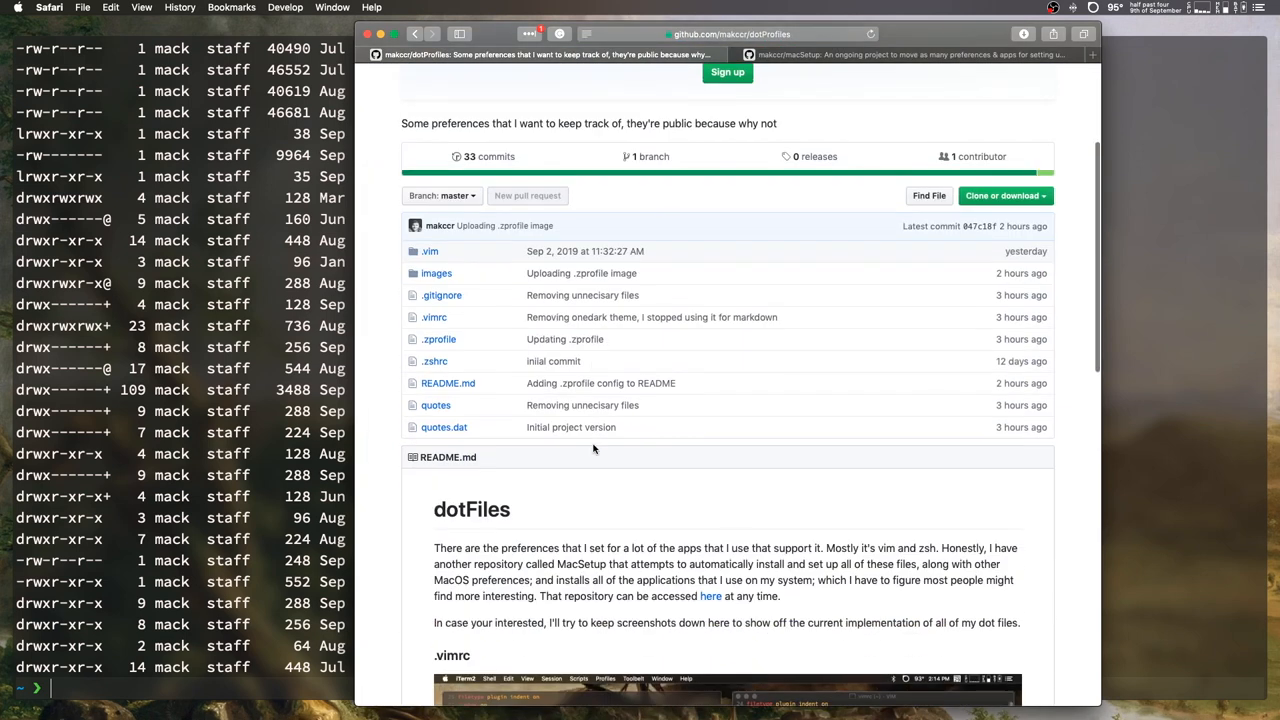
pyautogui.scroll(-3)
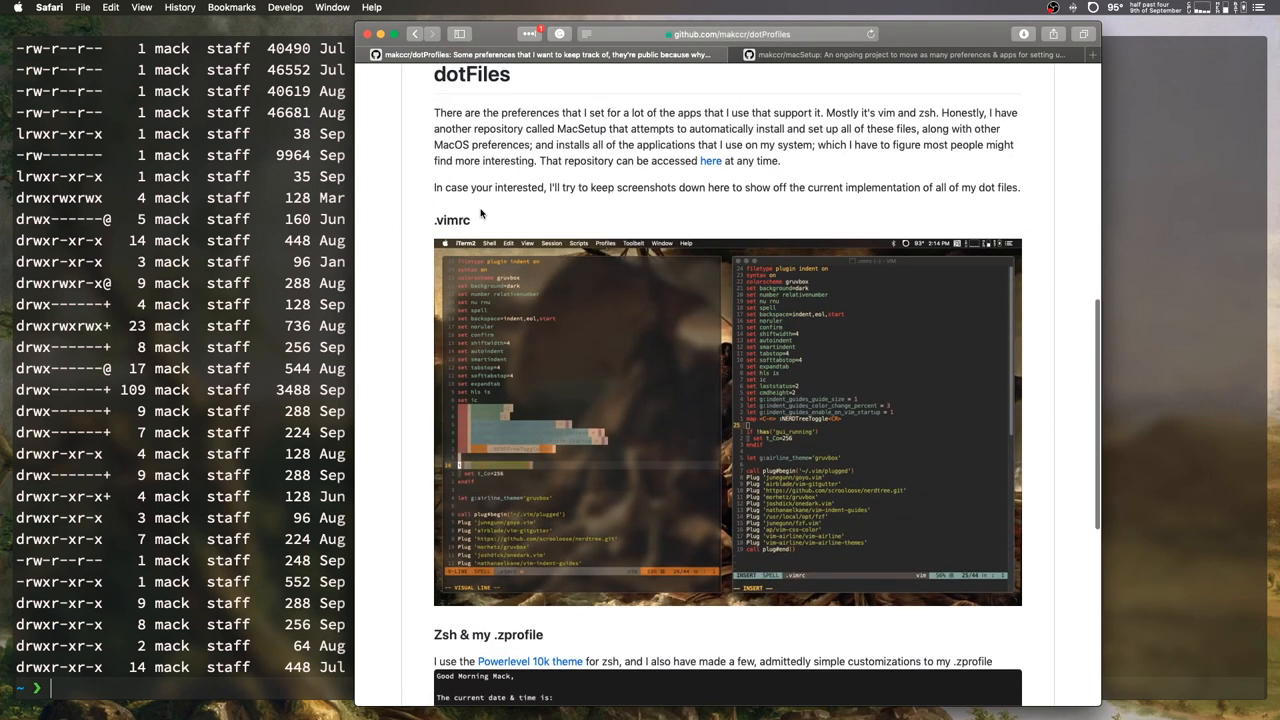
pyautogui.scroll(-3)
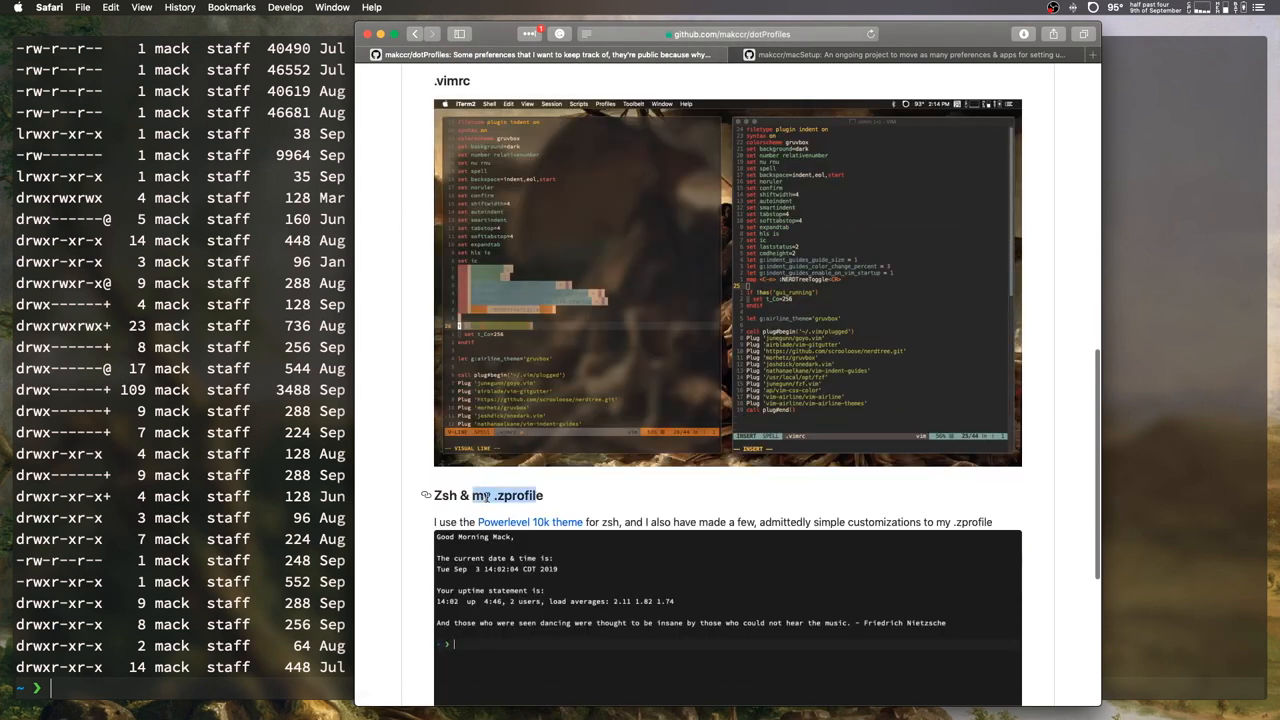
pyautogui.scroll(3)
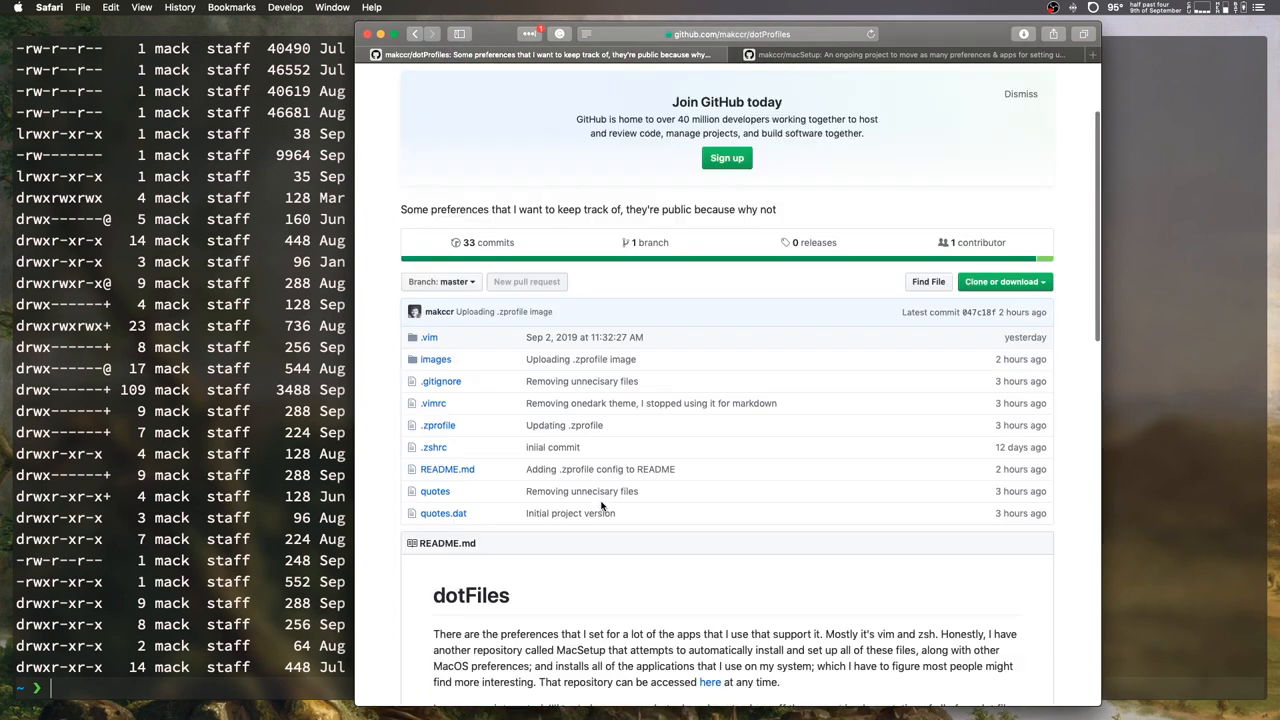
pyautogui.scroll(-3)
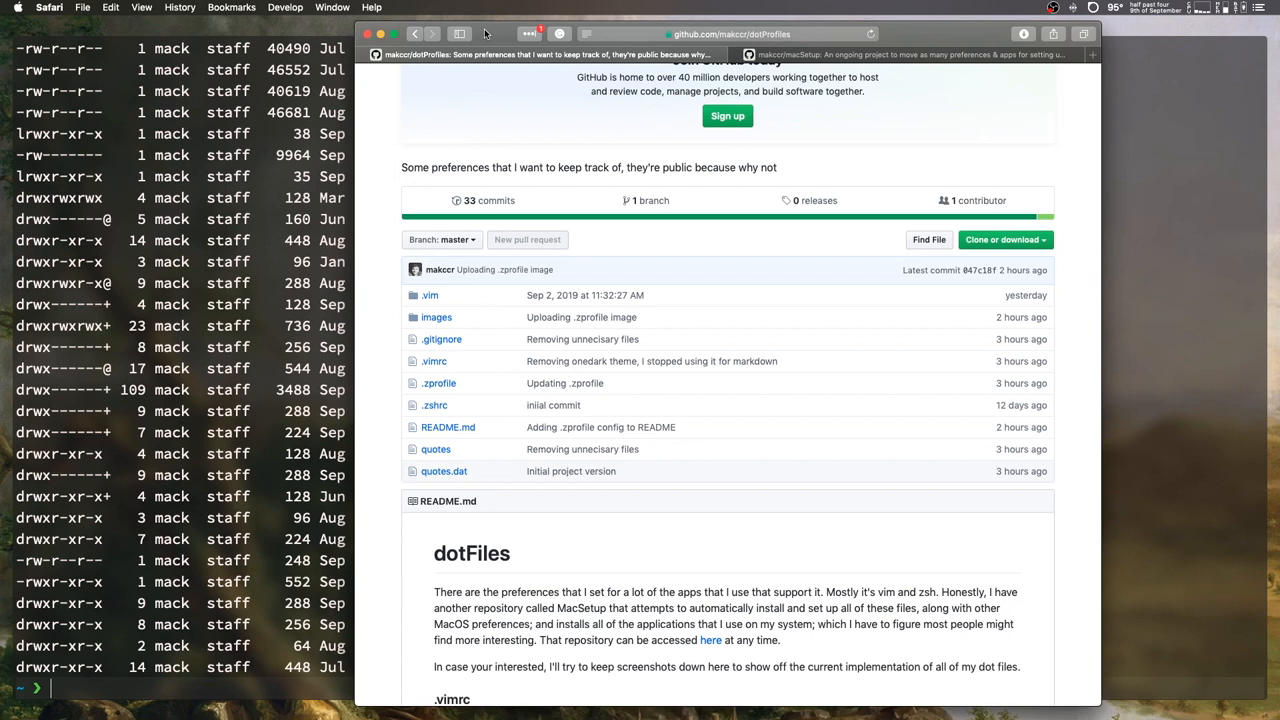
pyautogui.moveTo(441, 339)
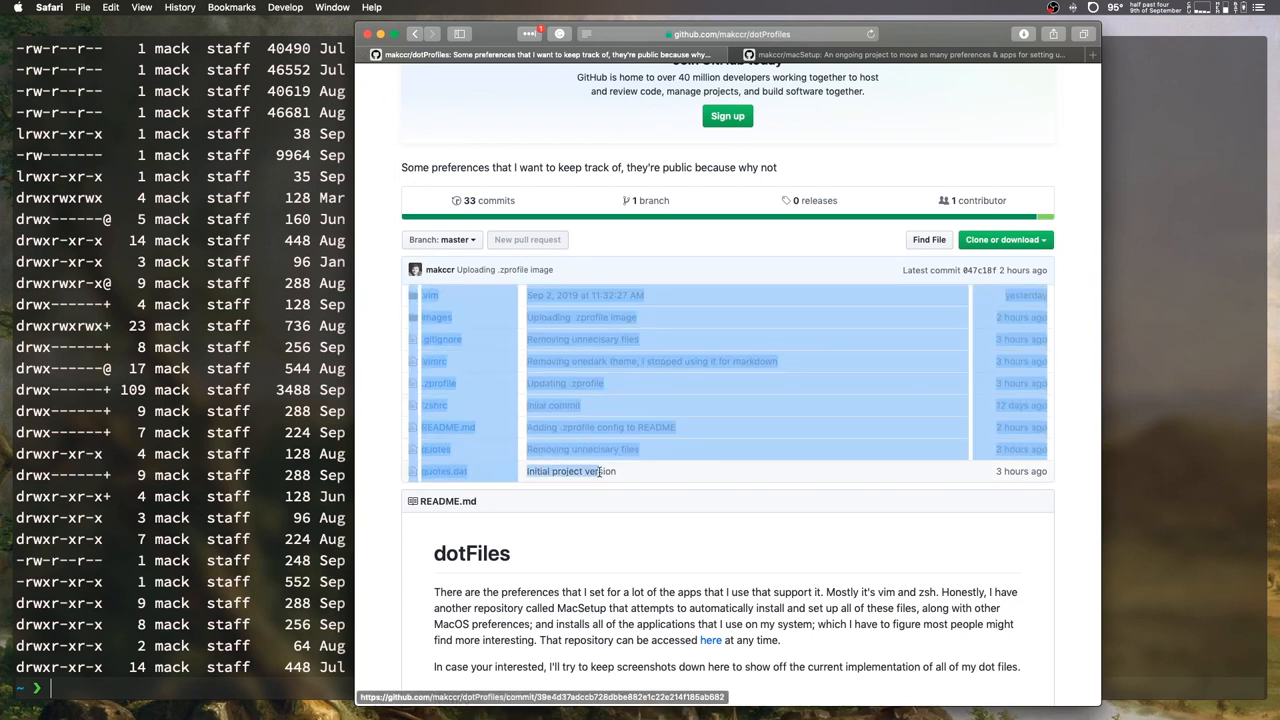
pyautogui.click(667, 475)
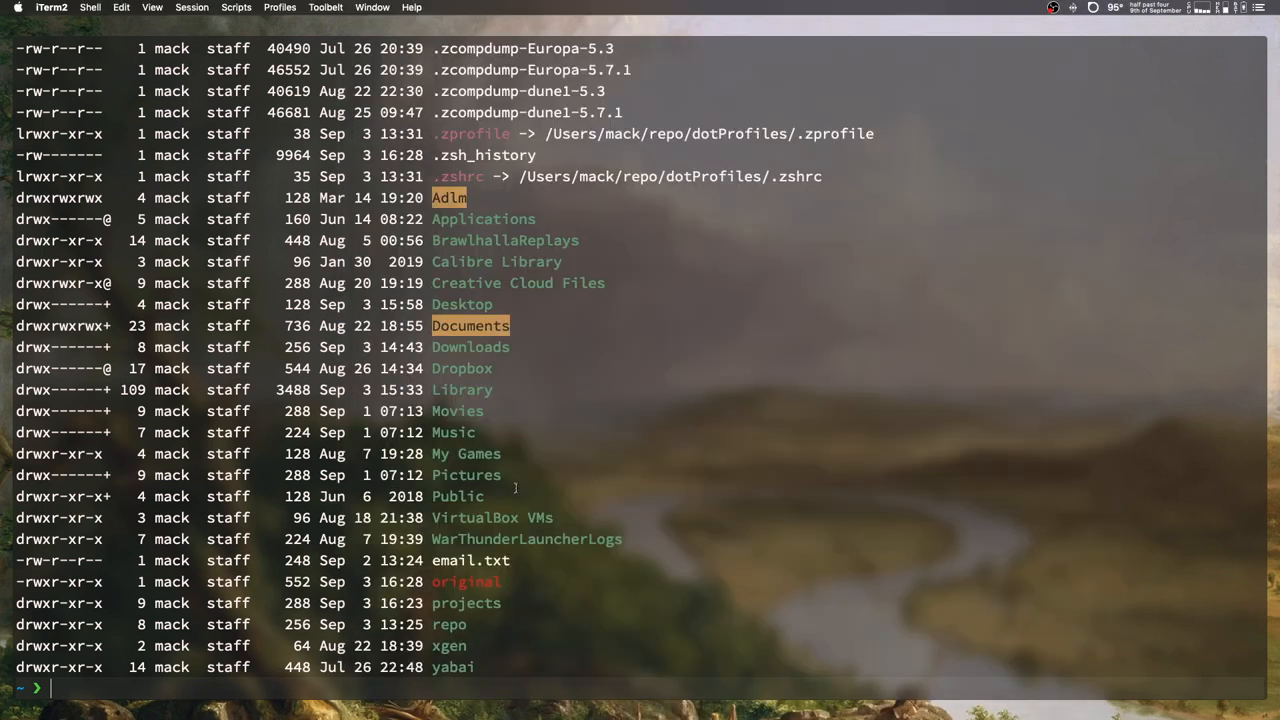
pyautogui.write('brew')
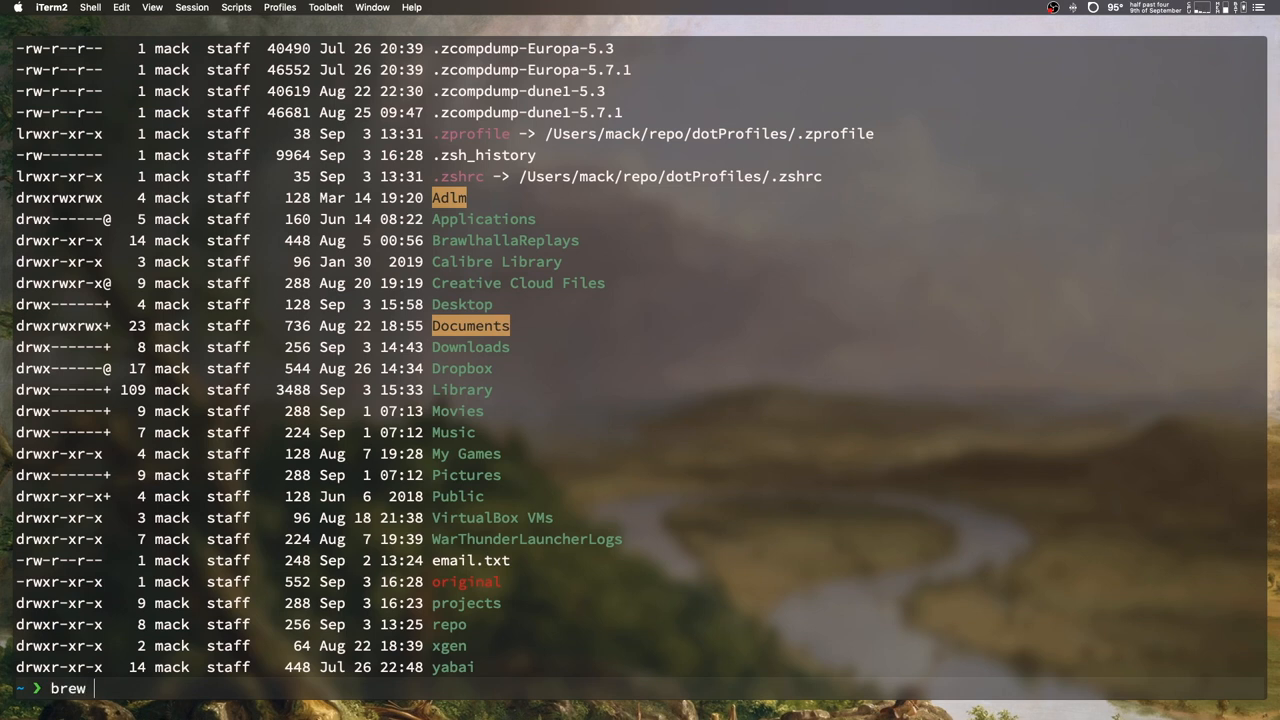
pyautogui.write('ins')
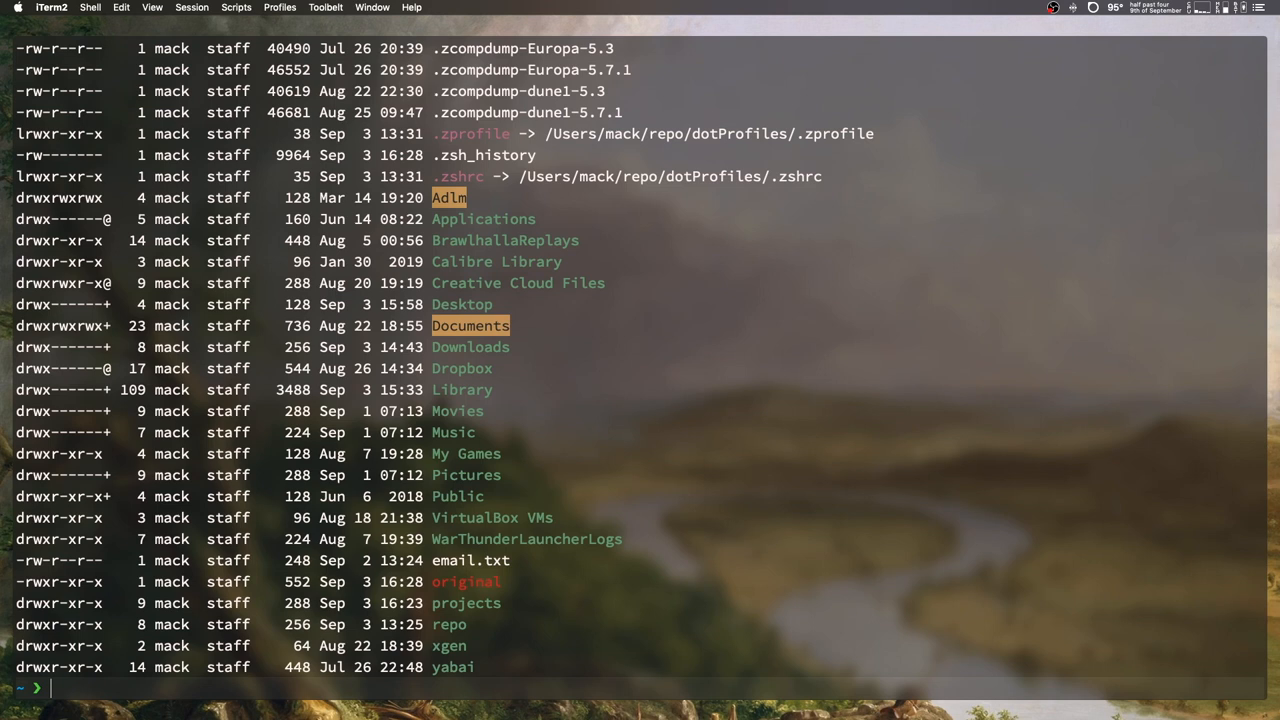
pyautogui.write('git')
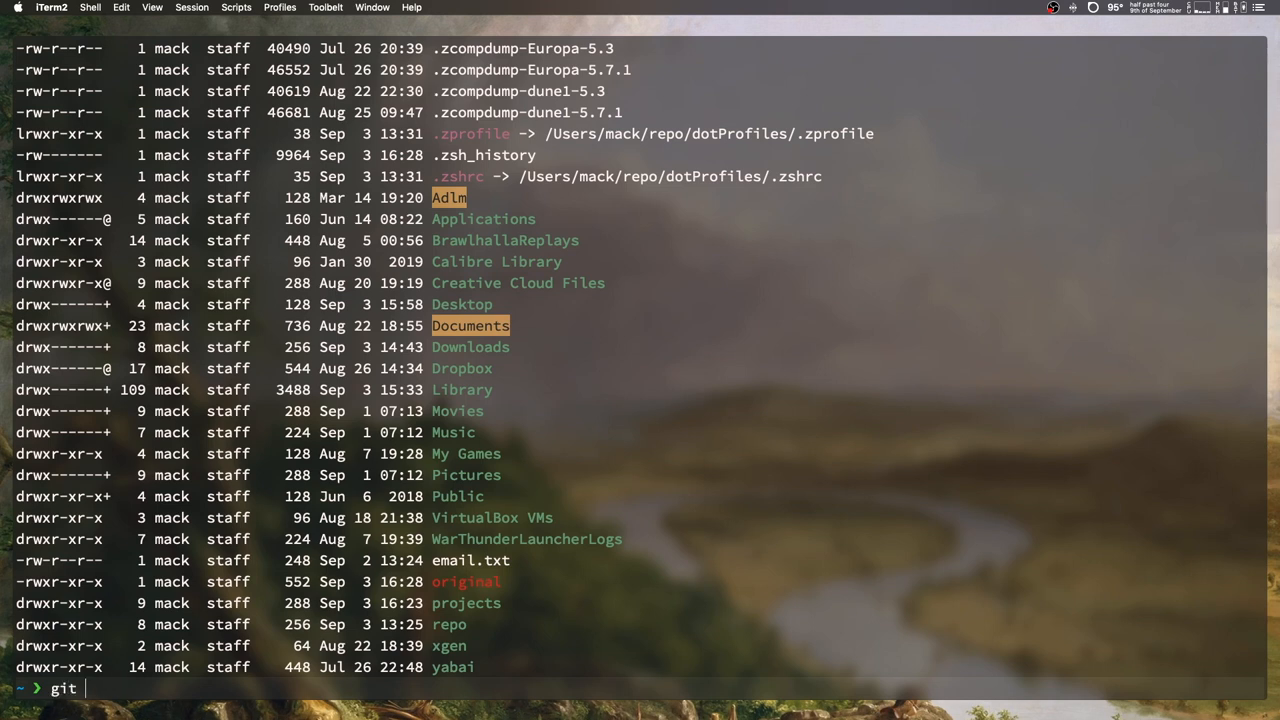
pyautogui.write('clone https://github.com/makccr/dotProfiles')
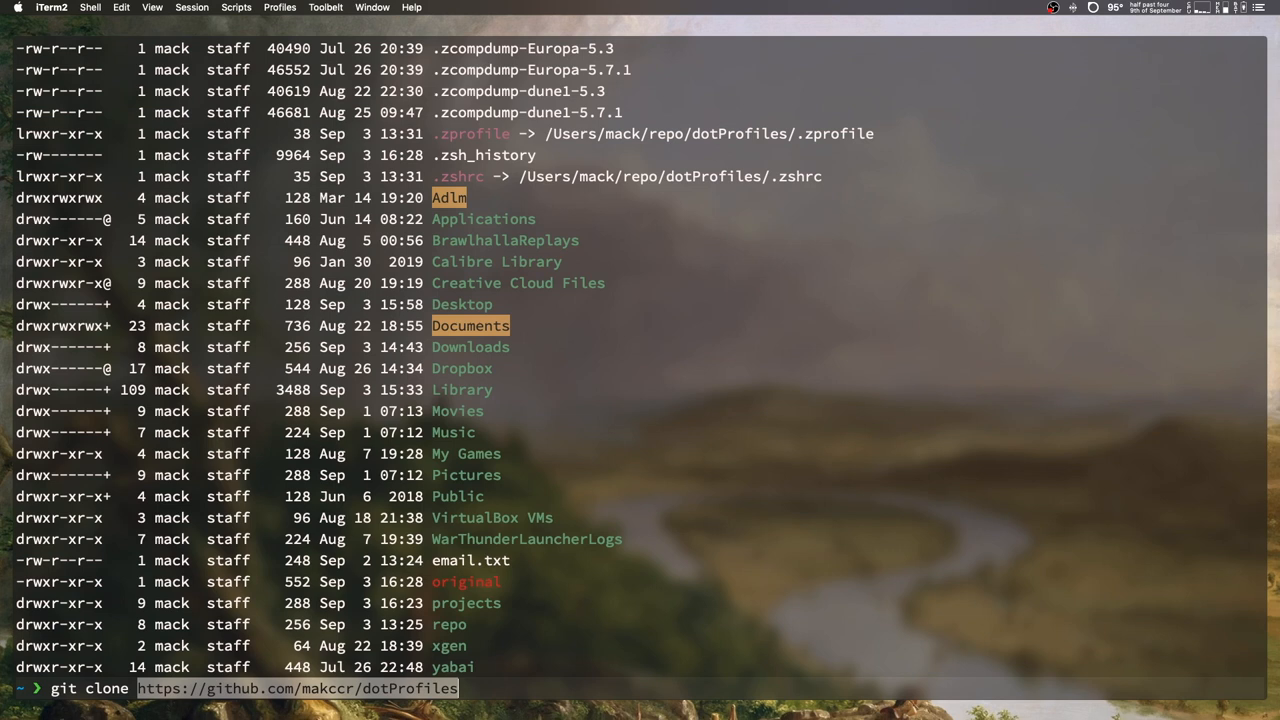
pyautogui.press('Return')
pyautogui.write('ls -la')
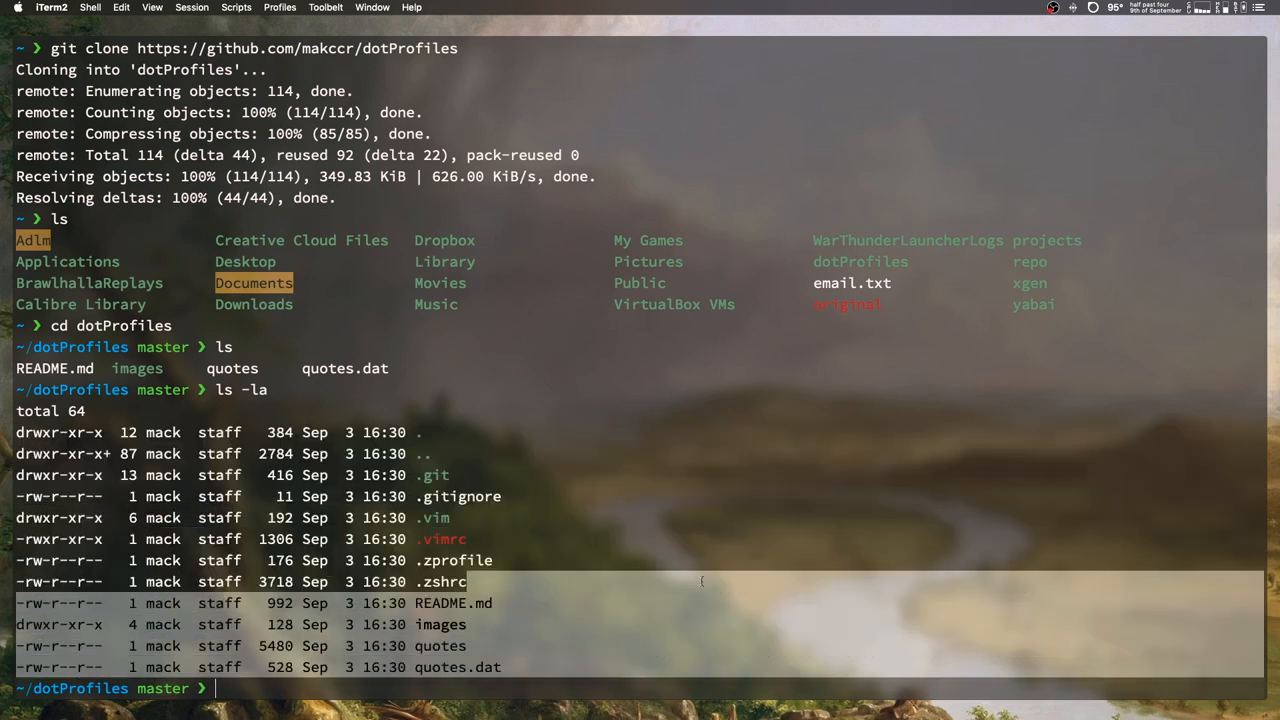
# Step: Clear the partly typed command line and return to the home folder
pyautogui.write('m')
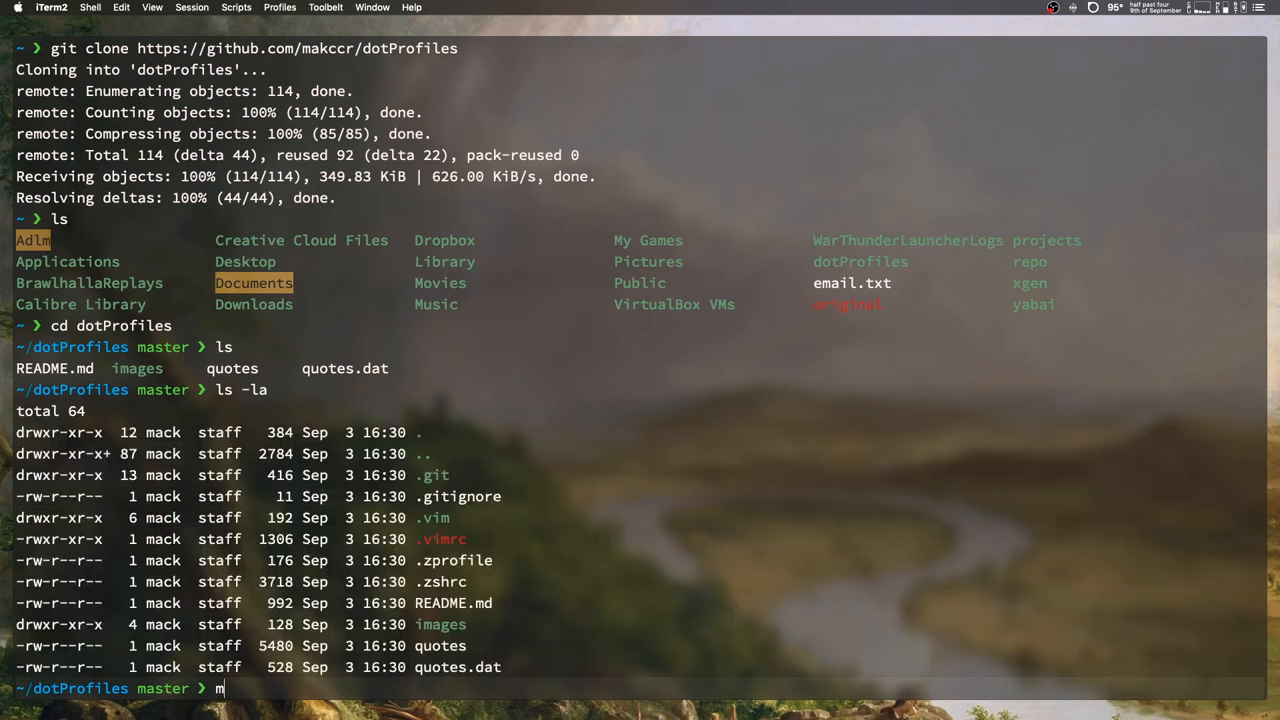
pyautogui.write('cp')
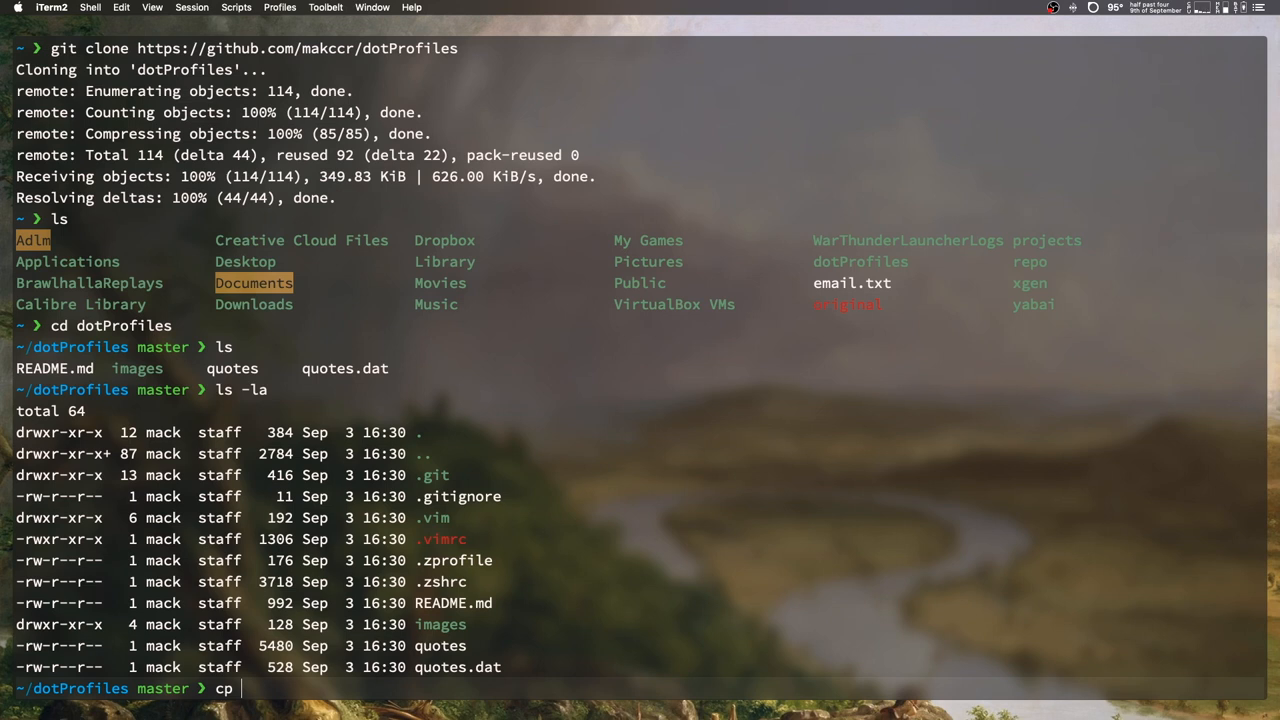
pyautogui.press('ctrl+u')
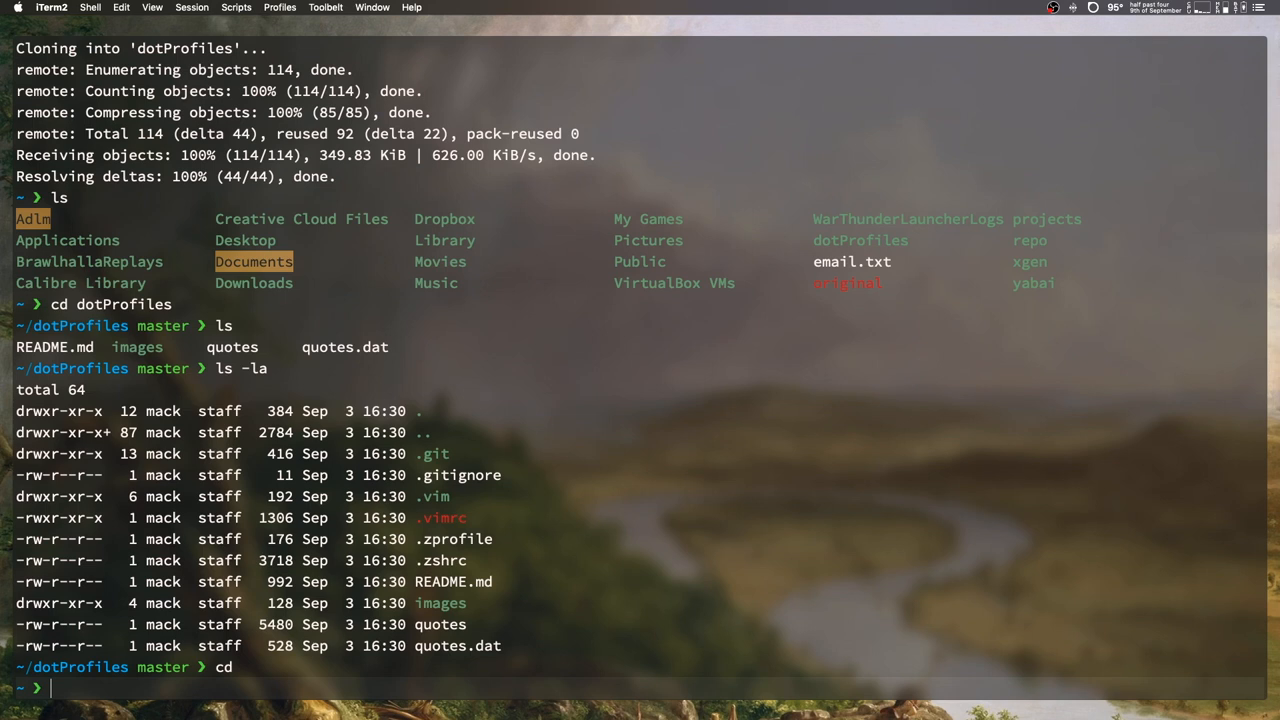
# Step: Move into repo/dotProfiles and check its uncommitted changes with git status
pyautogui.write('cd')
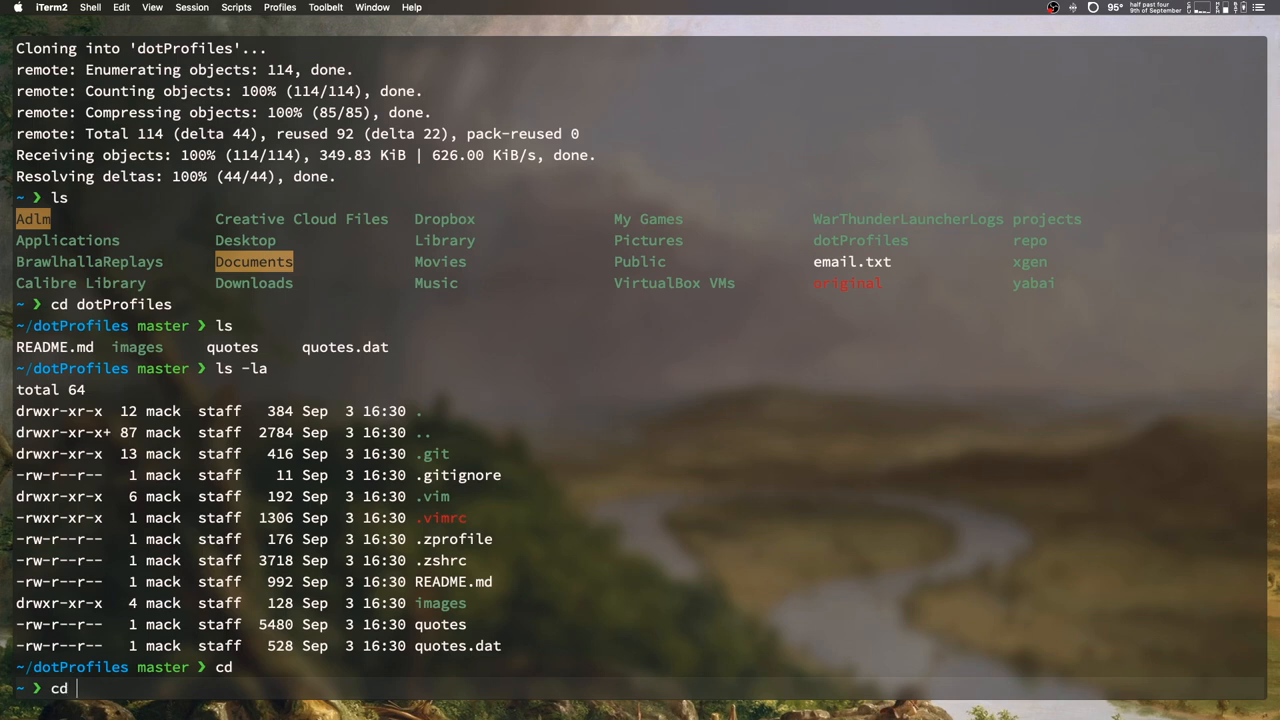
pyautogui.write('repo/mac')
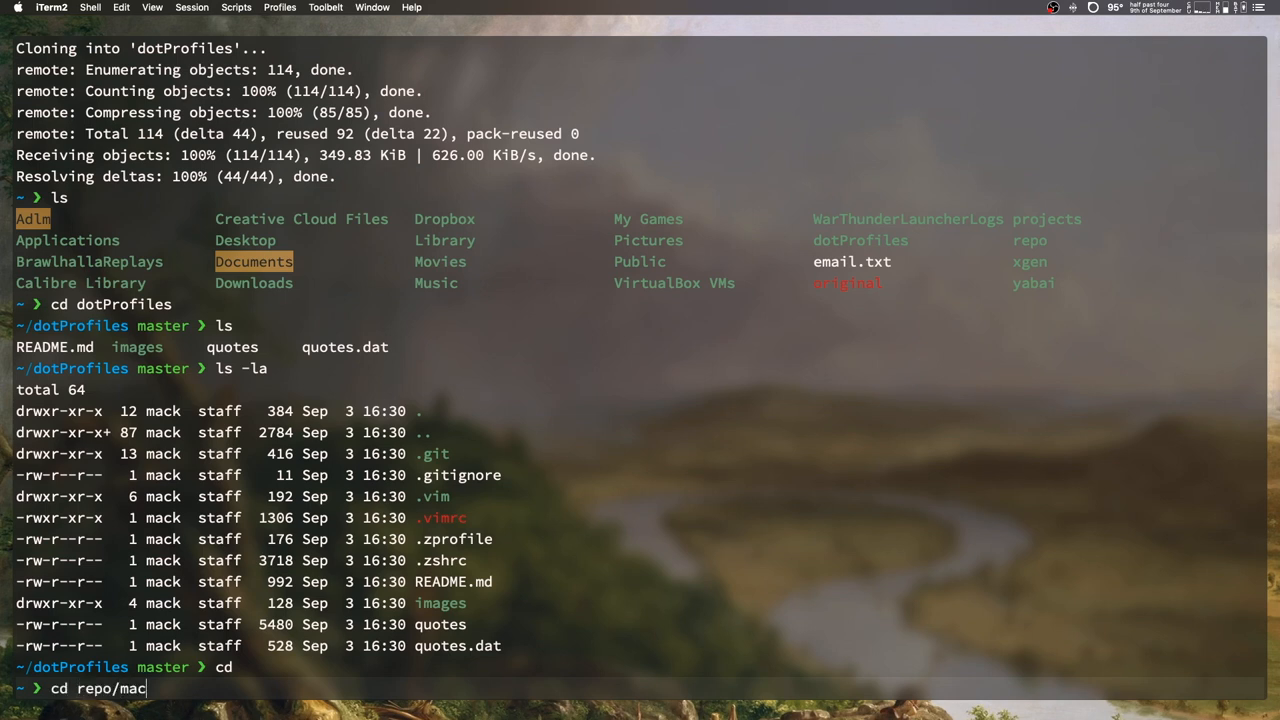
pyautogui.write('Setup/')
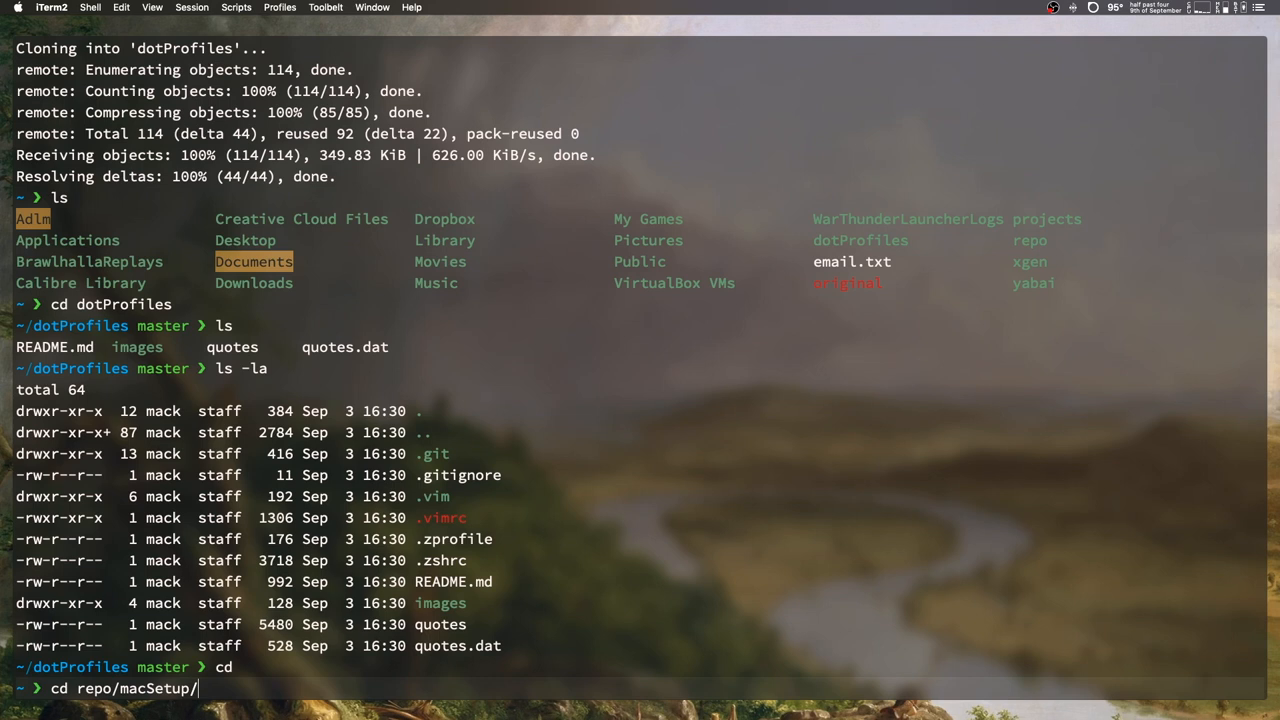
pyautogui.press('Backspace')
pyautogui.write('ls')
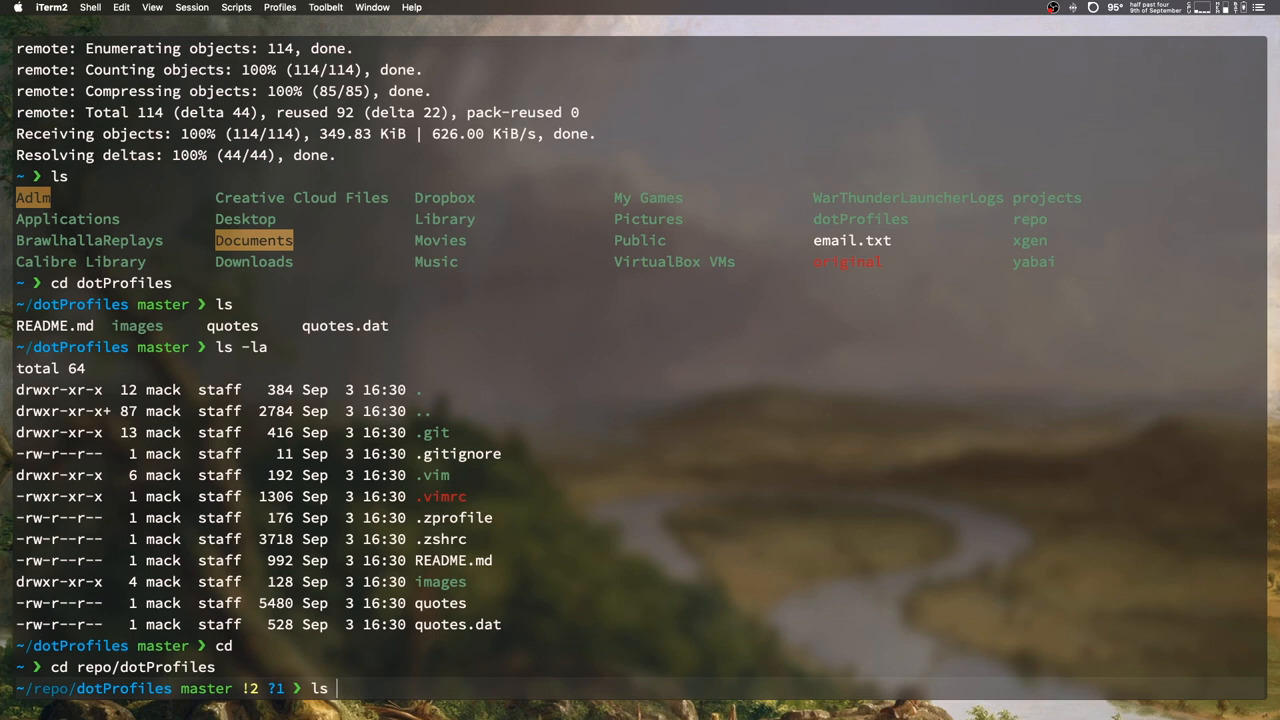
pyautogui.write('git s')
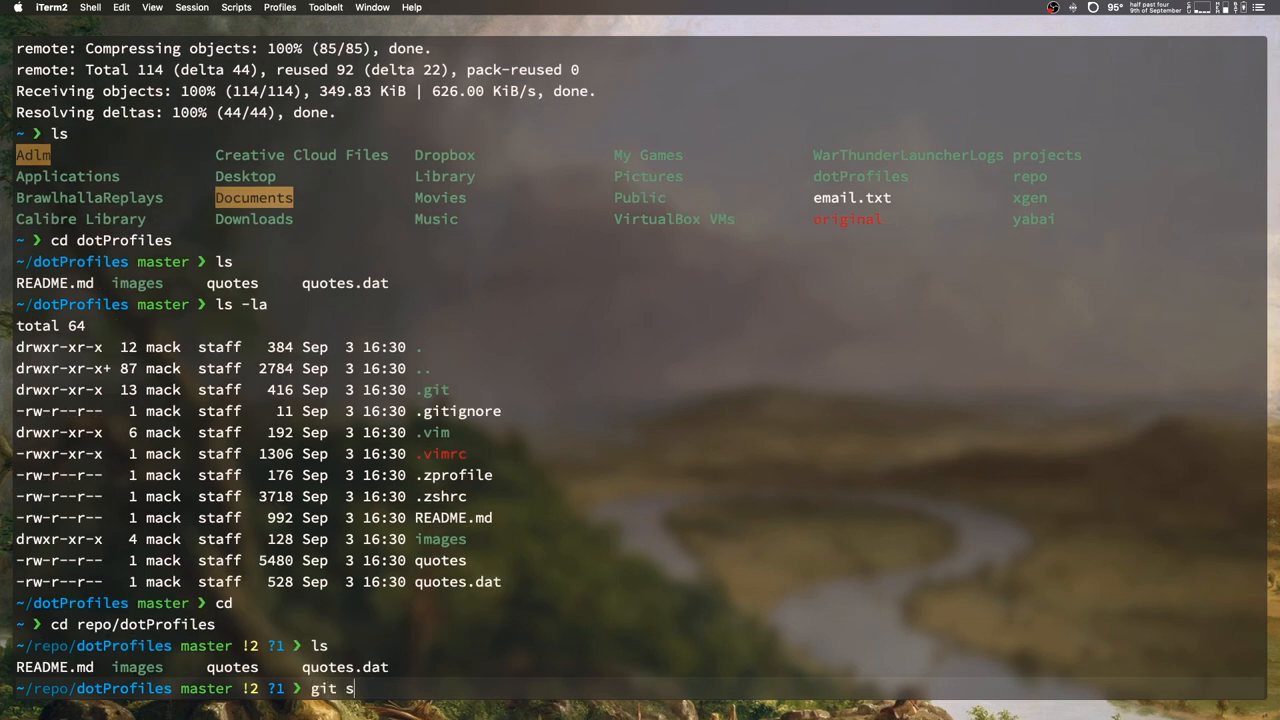
pyautogui.press('Return')
pyautogui.write('git co')
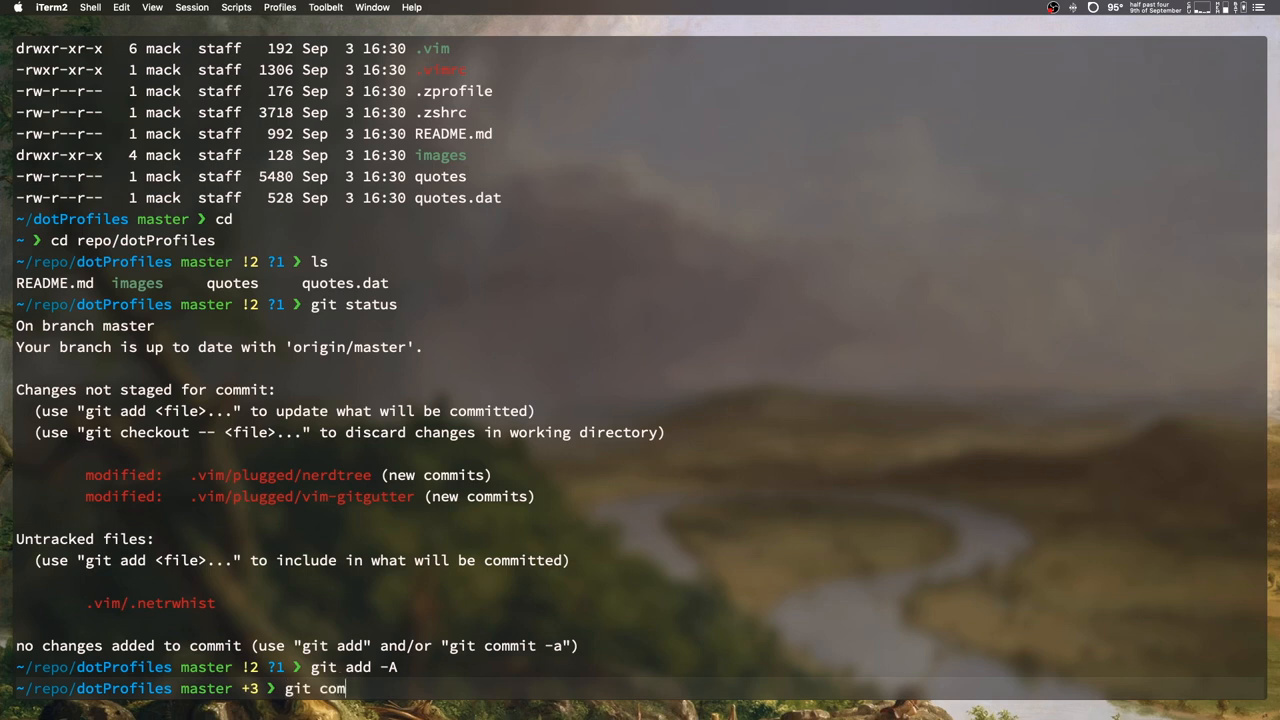
# Step: Commit with message "Vim Plug made changes", then list files and return home
pyautogui.write('mit -m "Vim Plug')
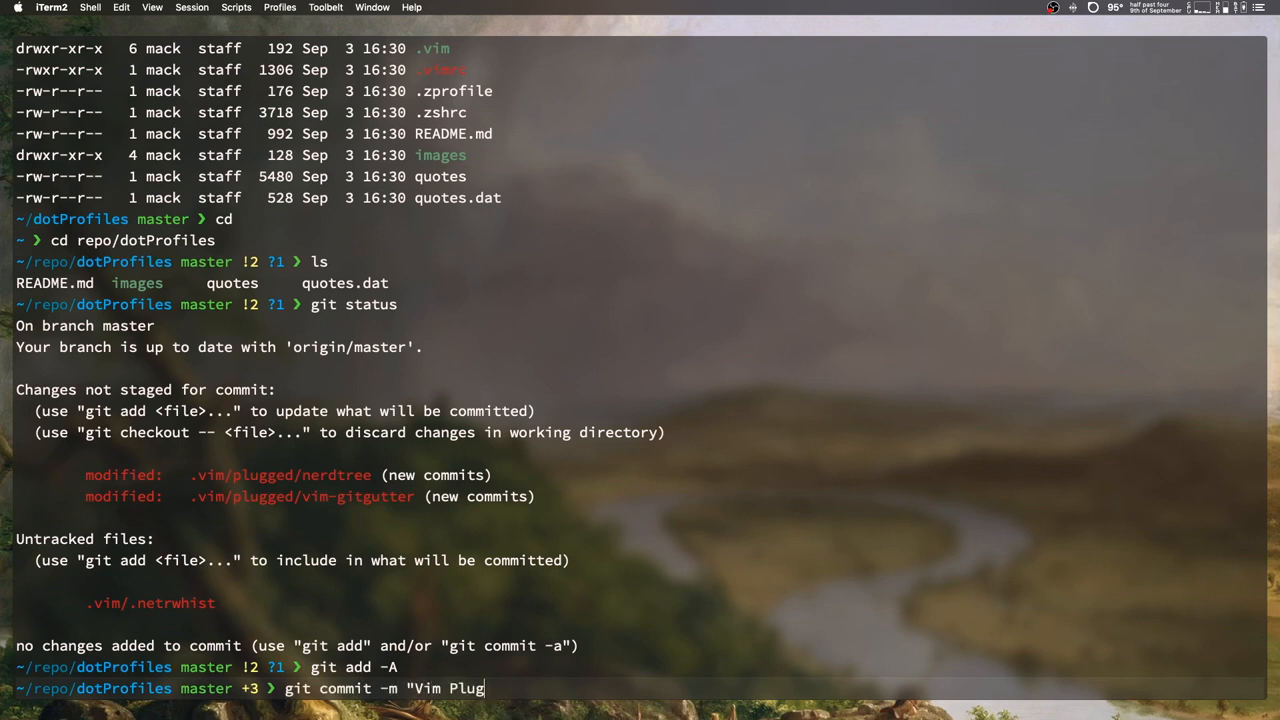
pyautogui.write('made changes"')
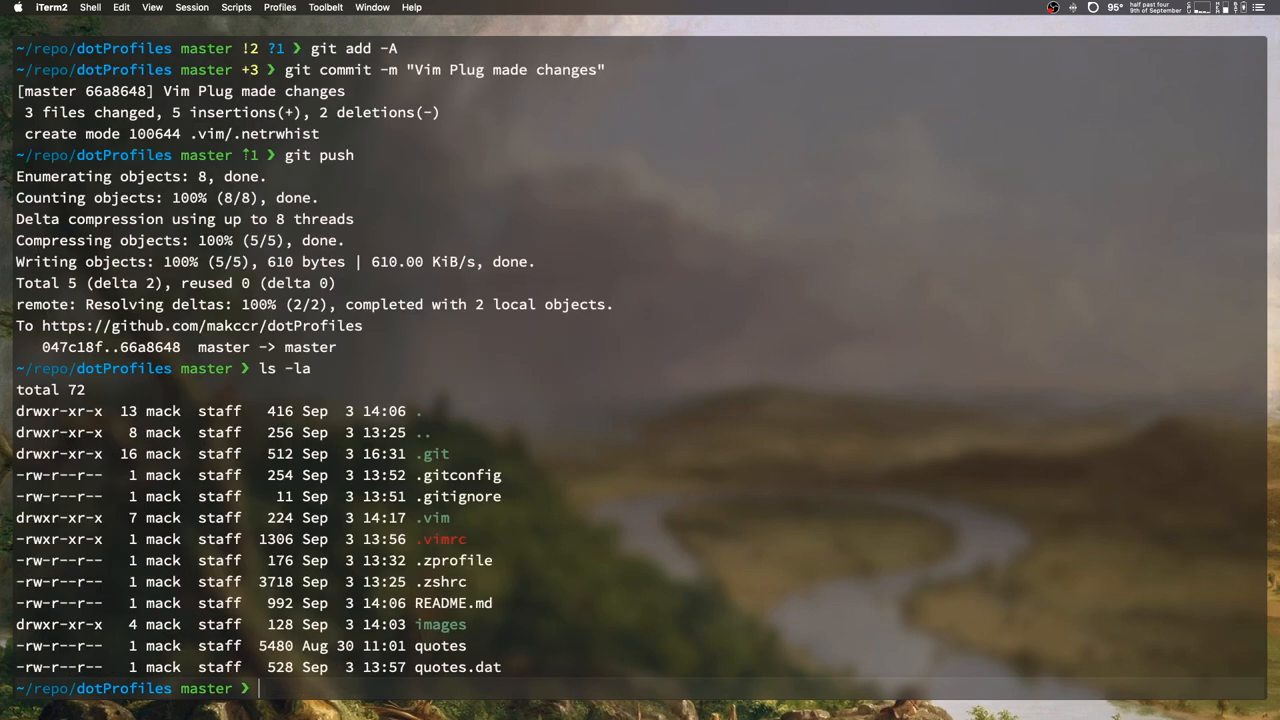
pyautogui.write('cd')
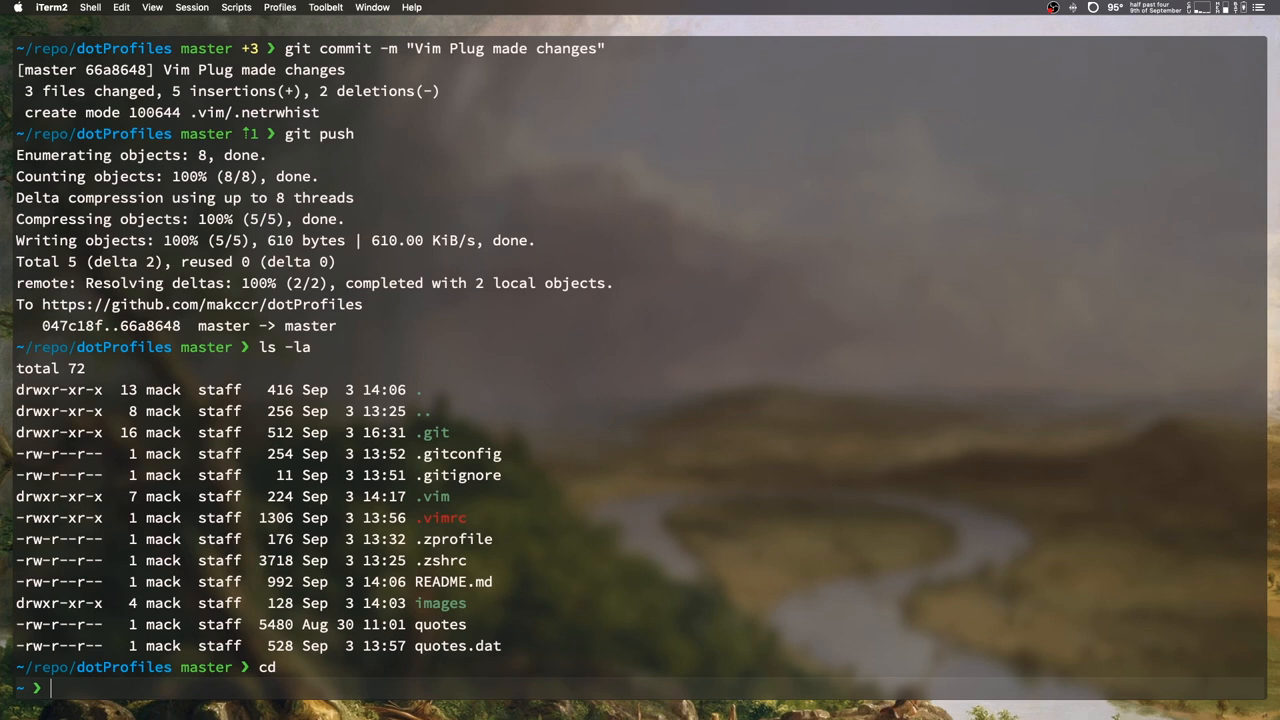
pyautogui.write('l')
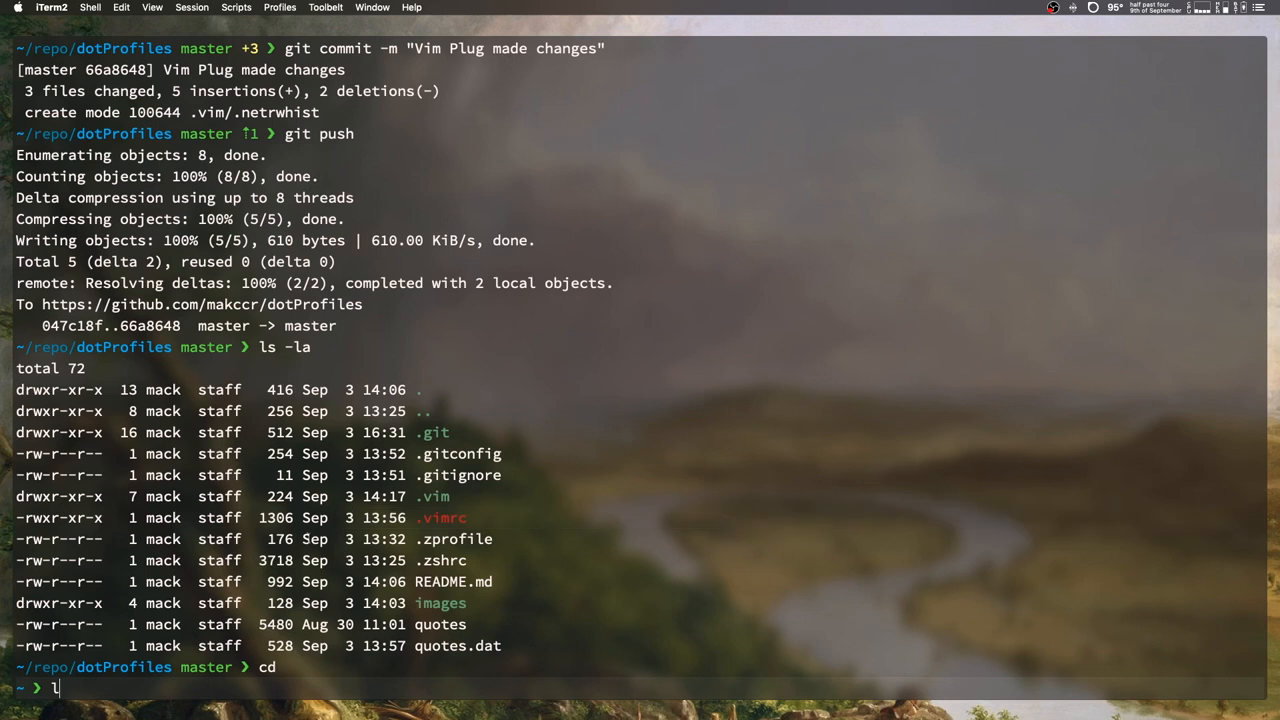
pyautogui.write('vim')
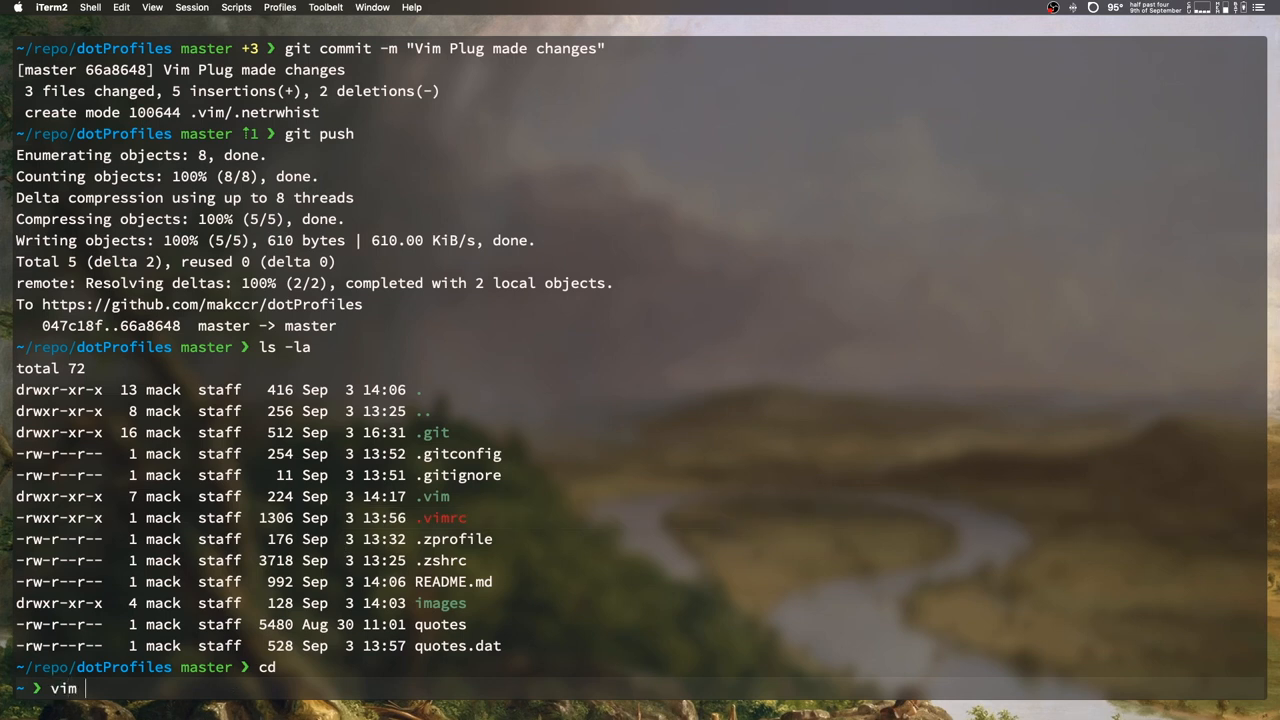
pyautogui.press('Return')
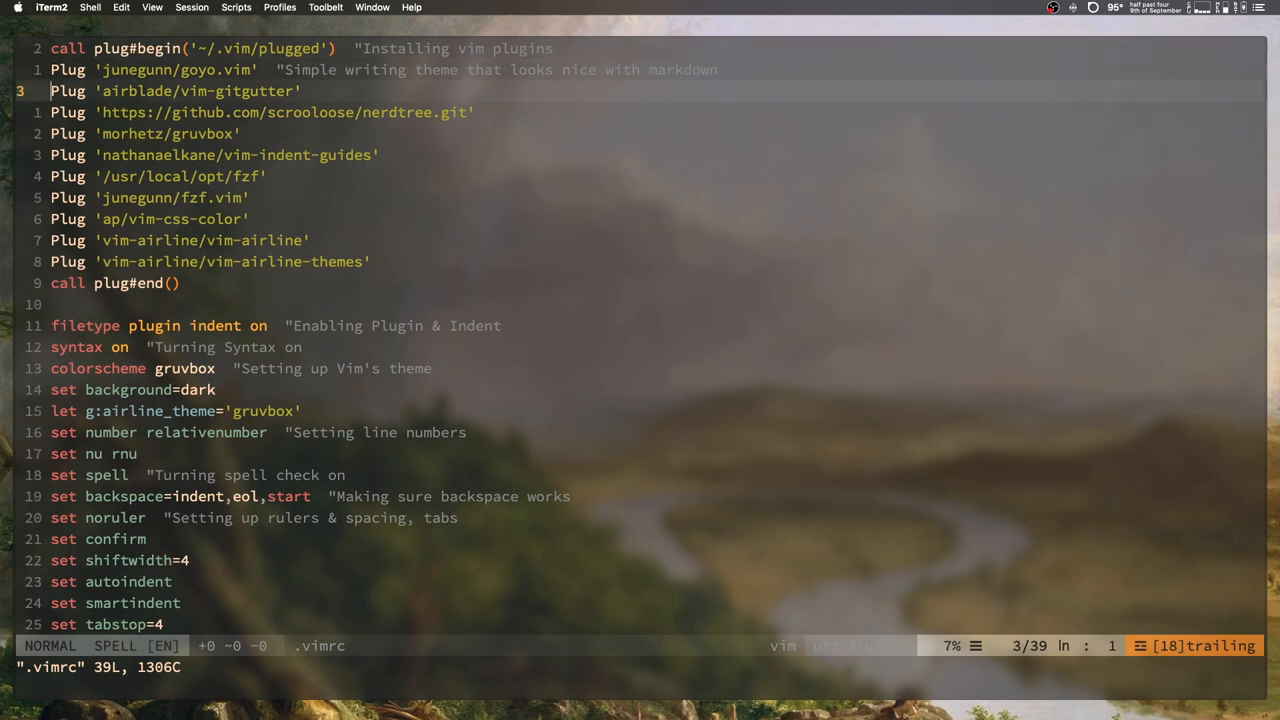
pyautogui.press('j')
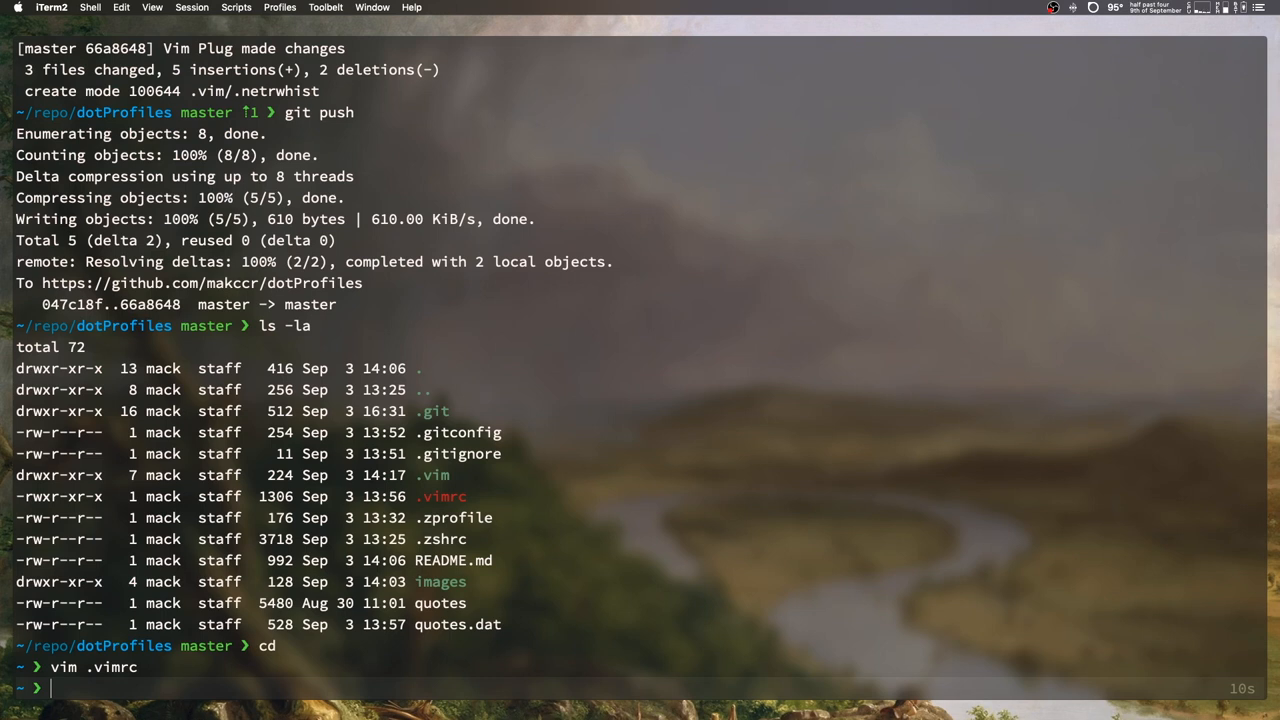
pyautogui.write('vim o')
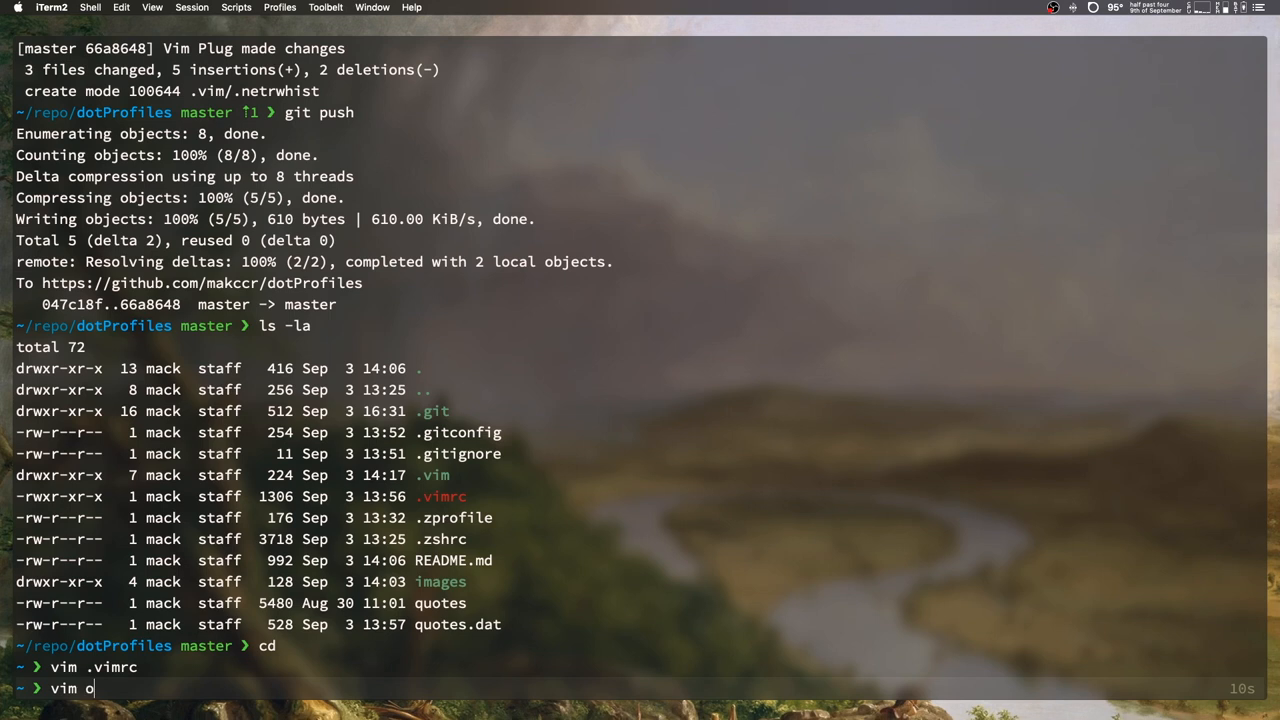
pyautogui.press('Return')
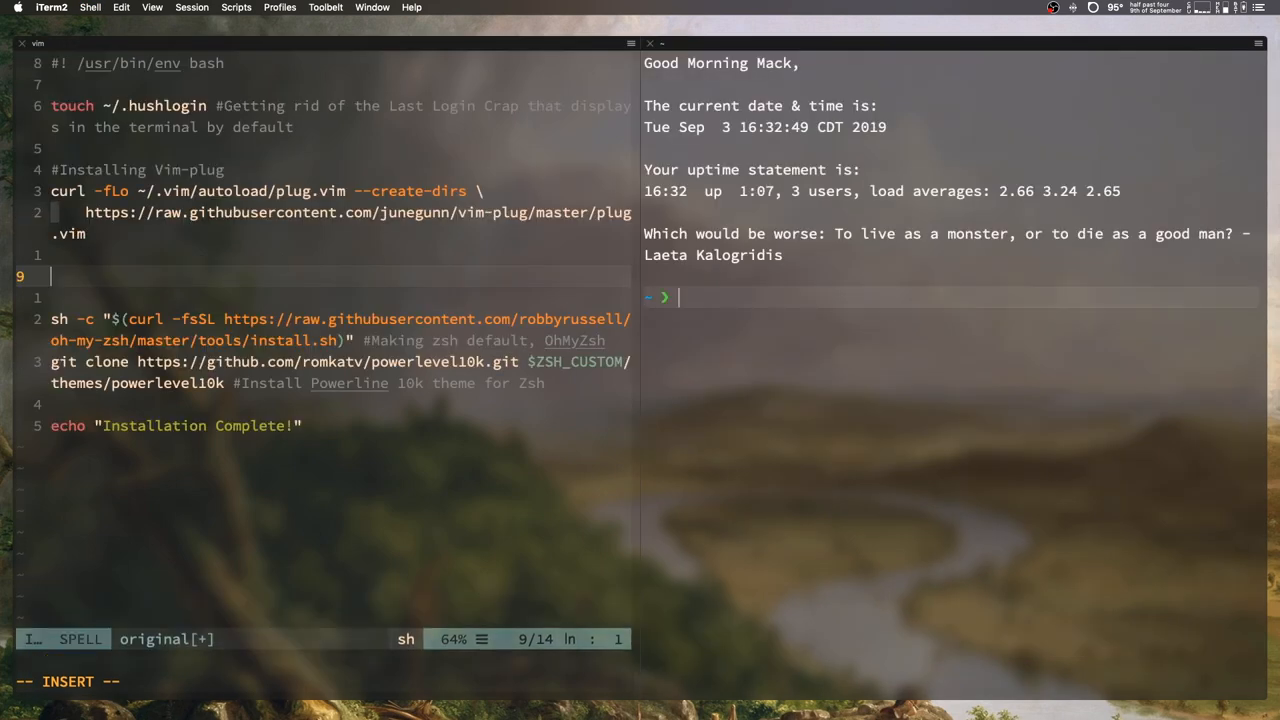
# Step: Type ln in the new shell pane beside the open install script
pyautogui.write('ln')
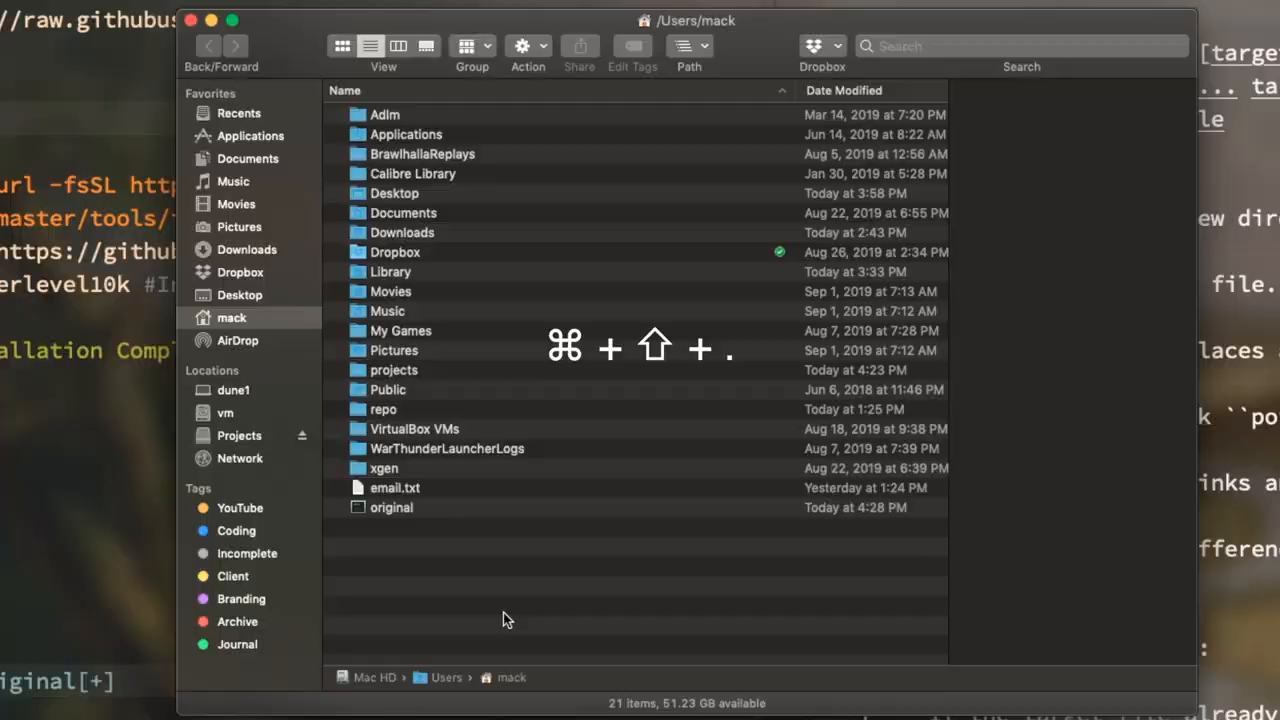
# Step: Reveal hidden files in the home folder and inspect the .vim alias
pyautogui.press('cmd+shift+.')
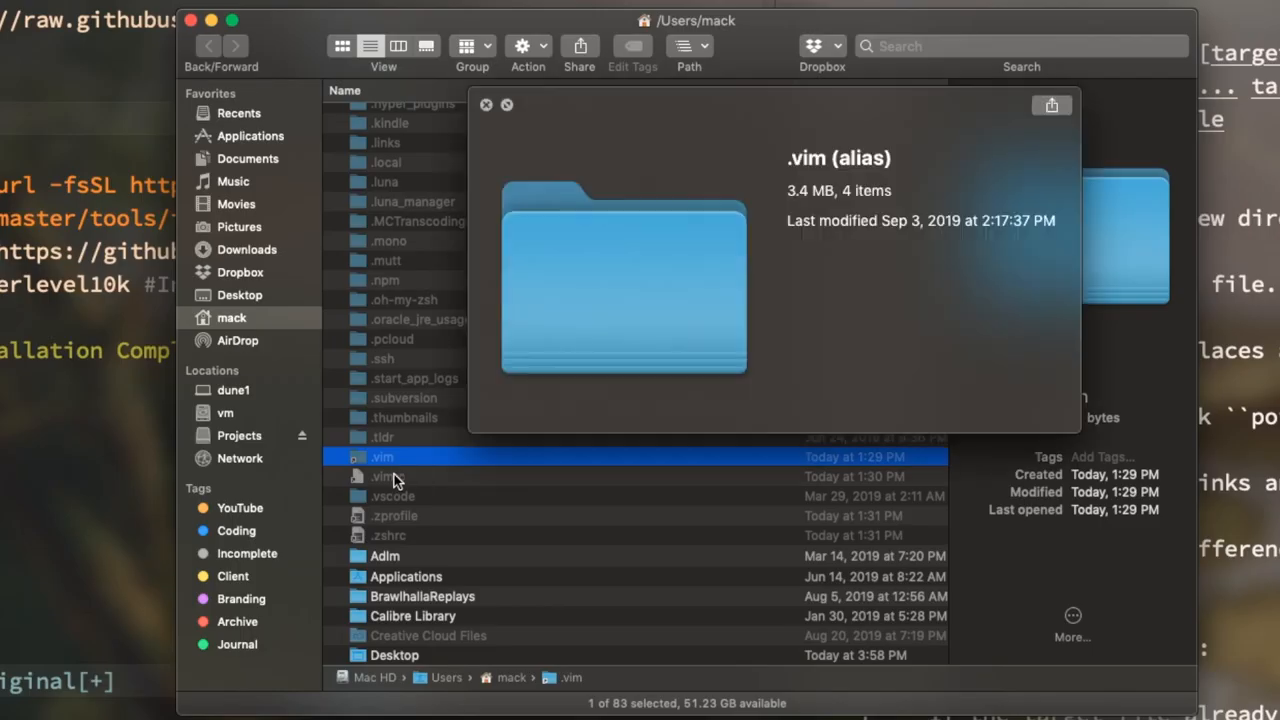
pyautogui.click(387, 476)
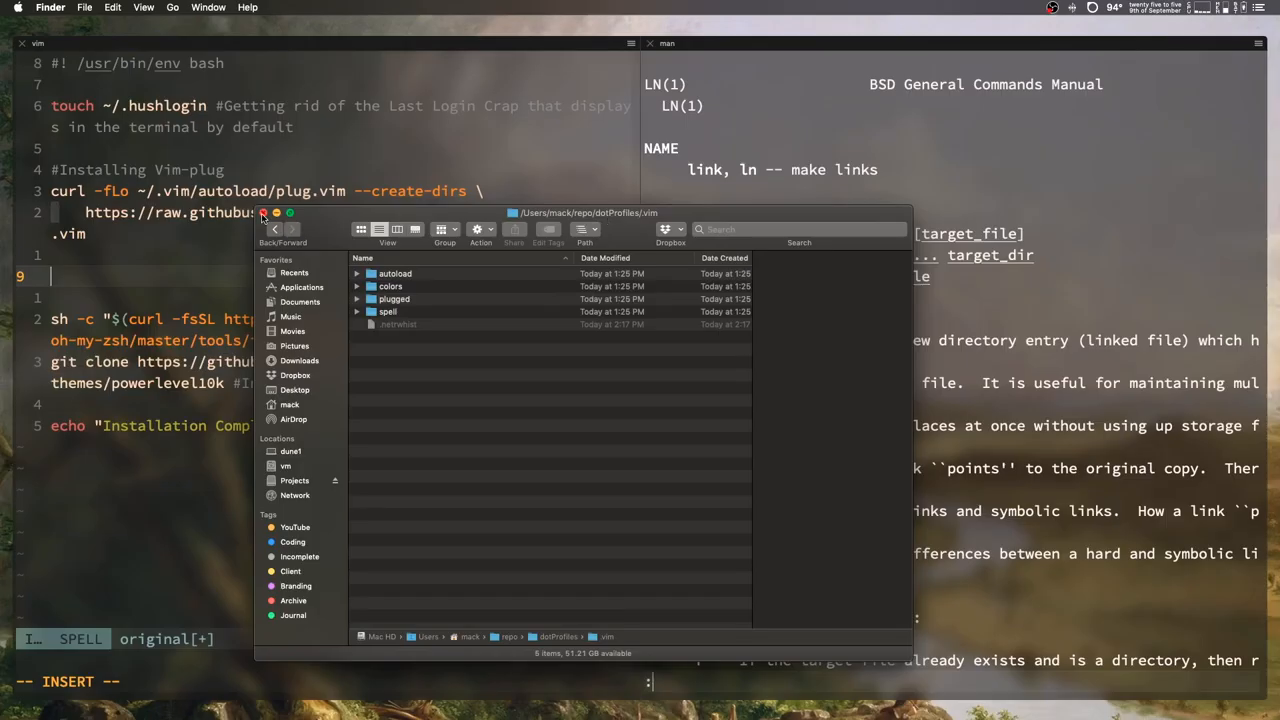
# Step: Close Finder and add cd /repo/ and git clone dotProfiles lines to the install script
pyautogui.click(263, 213)
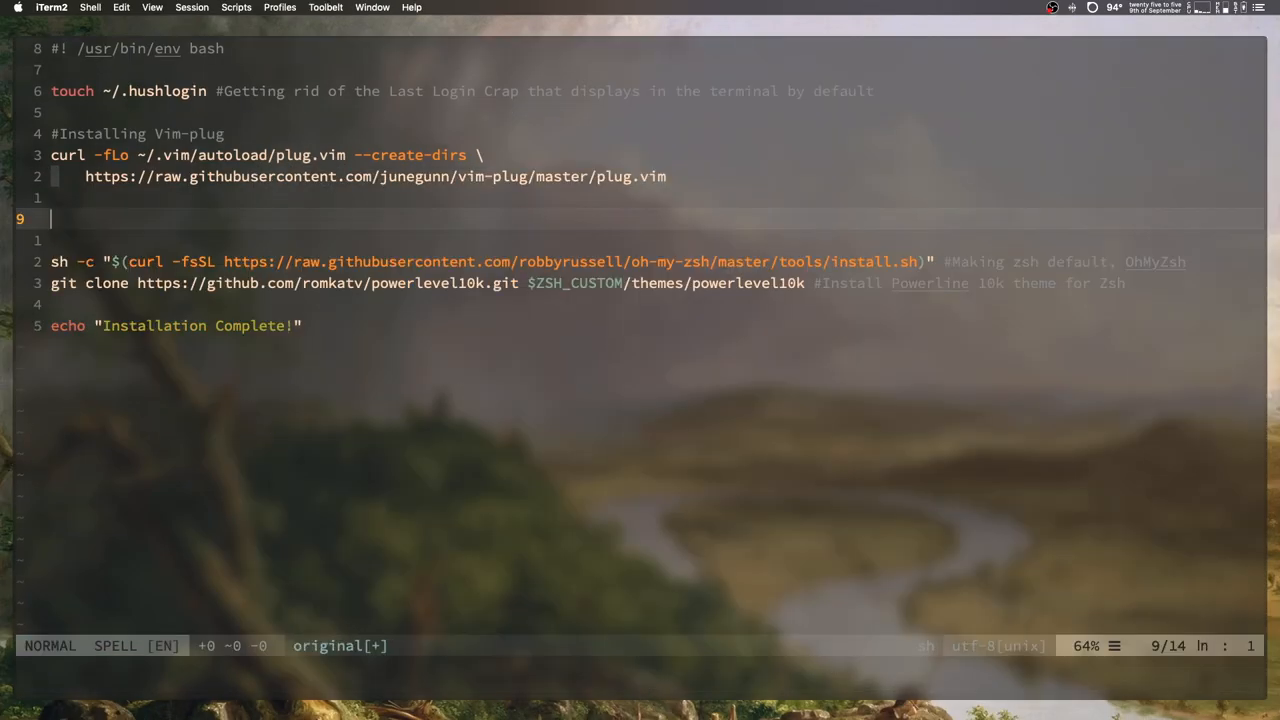
pyautogui.write('git clone')
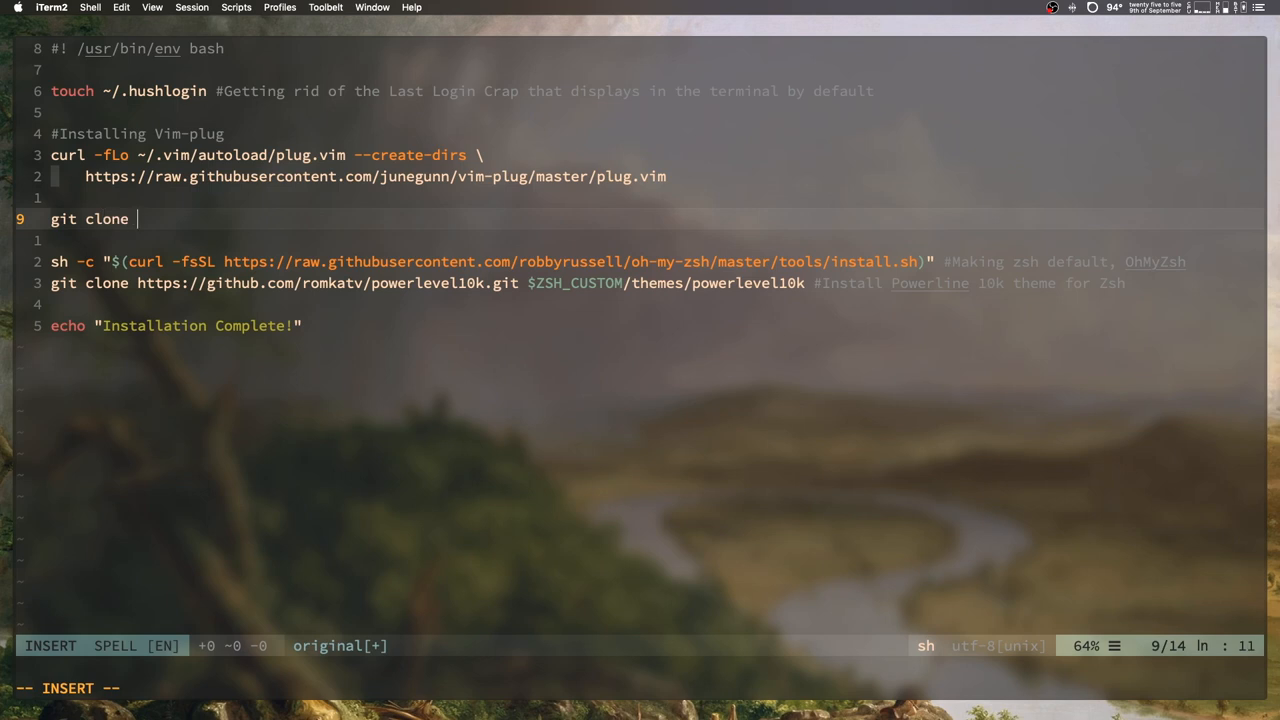
pyautogui.write('cd')
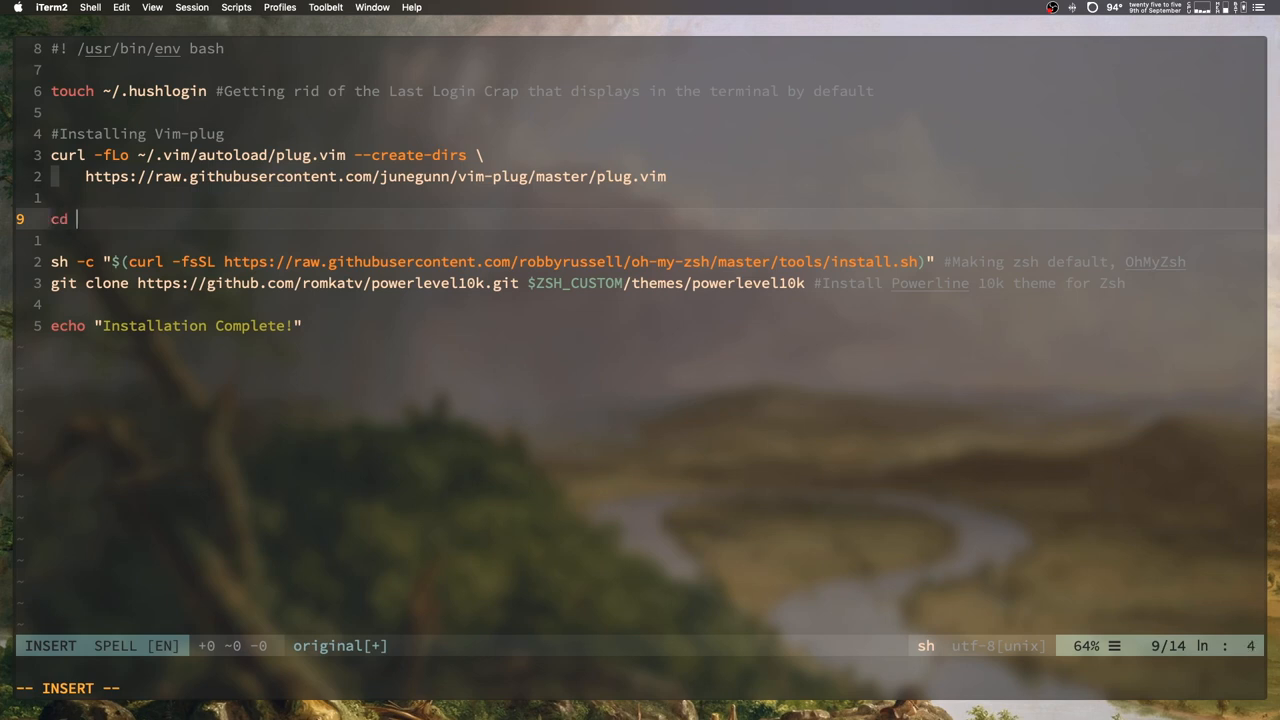
pyautogui.write('repo')
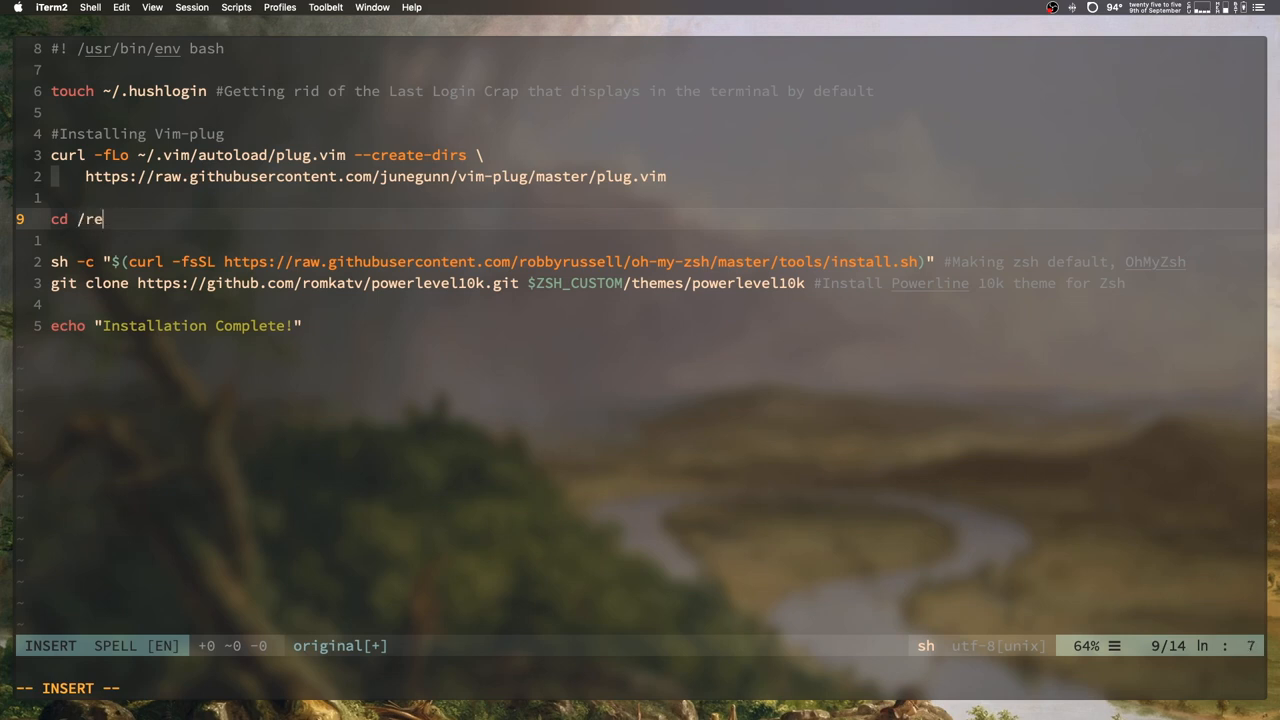
pyautogui.write('po/')
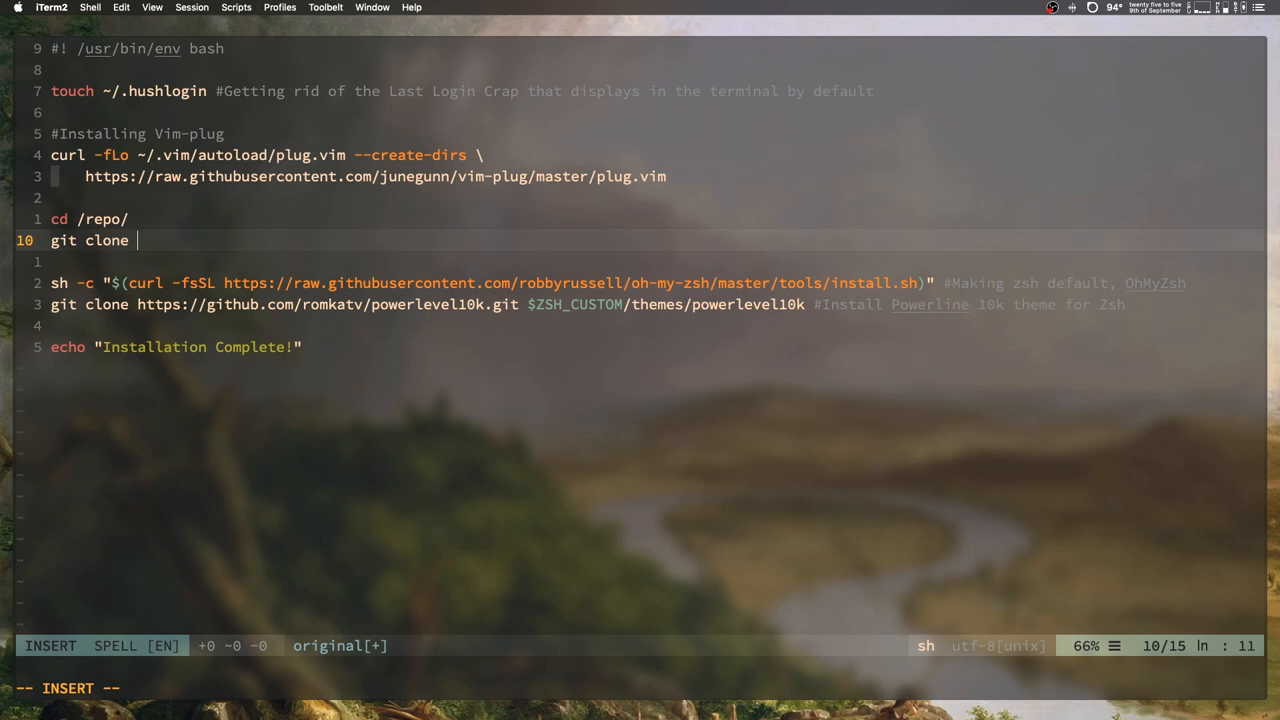
# Step: In a second pane, move into repo/dotProfiles and list its files
pyautogui.write('3')
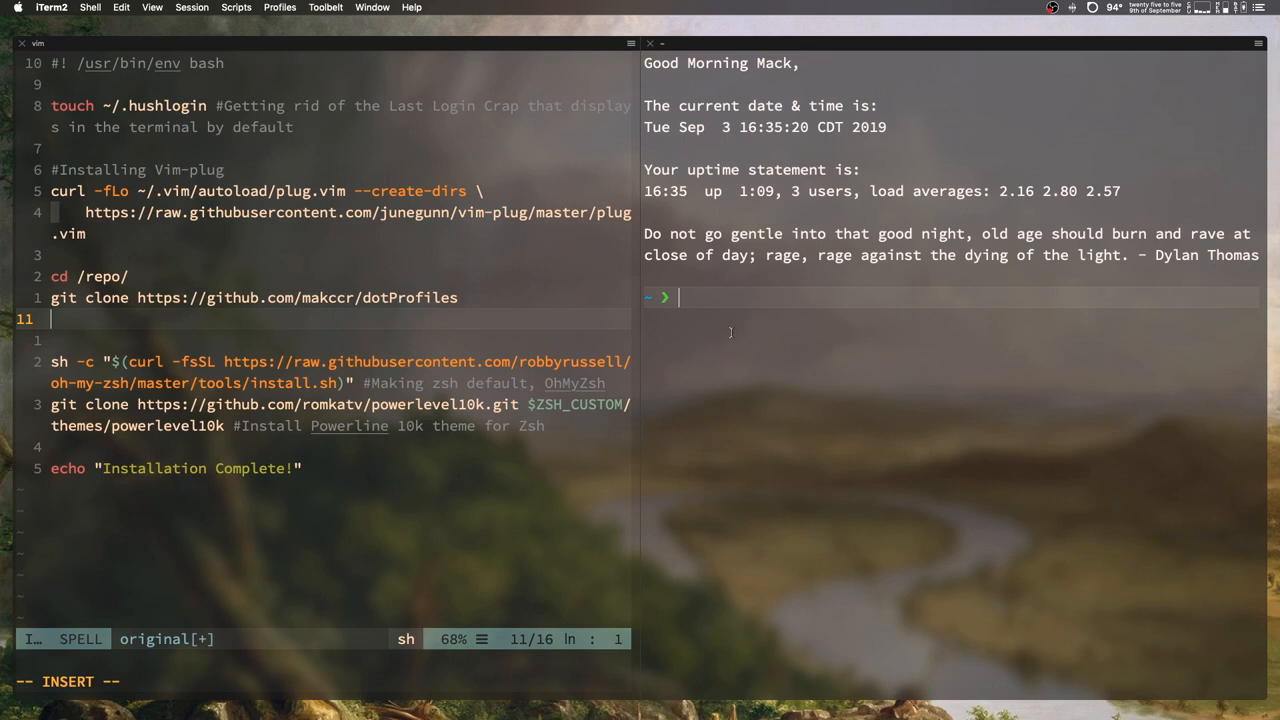
pyautogui.write('g')
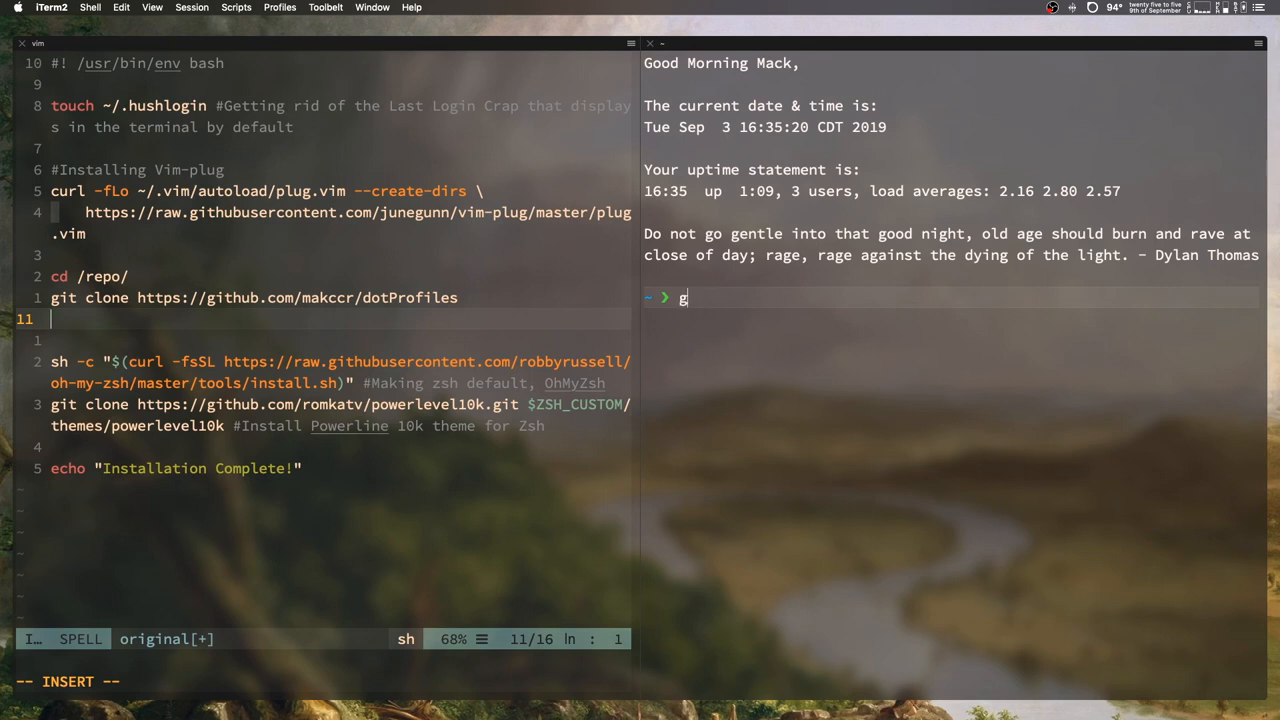
pyautogui.write('cd repo/dotProfiles')
pyautogui.write('ls -la')
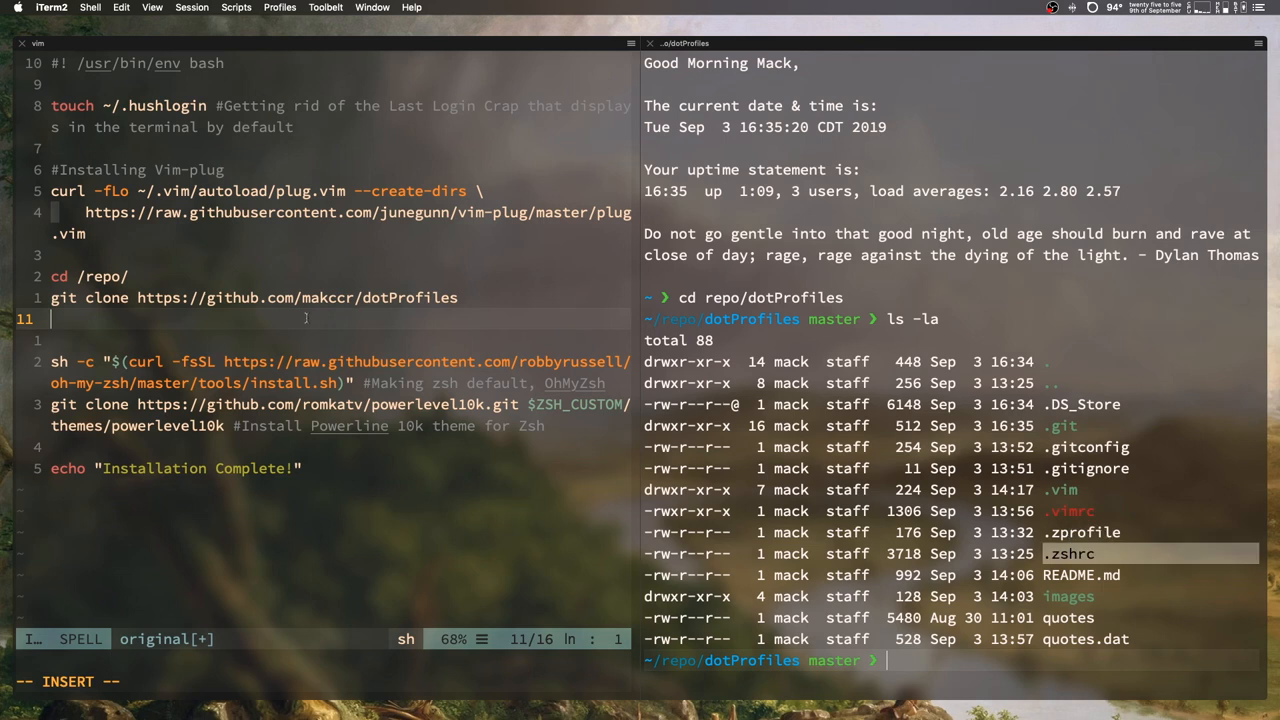
# Step: Write 'ln -s ~/repo/dotProfiles/.zshrc ~/.zshrc' on line 11 and duplicate it into four copies
pyautogui.write('ln')
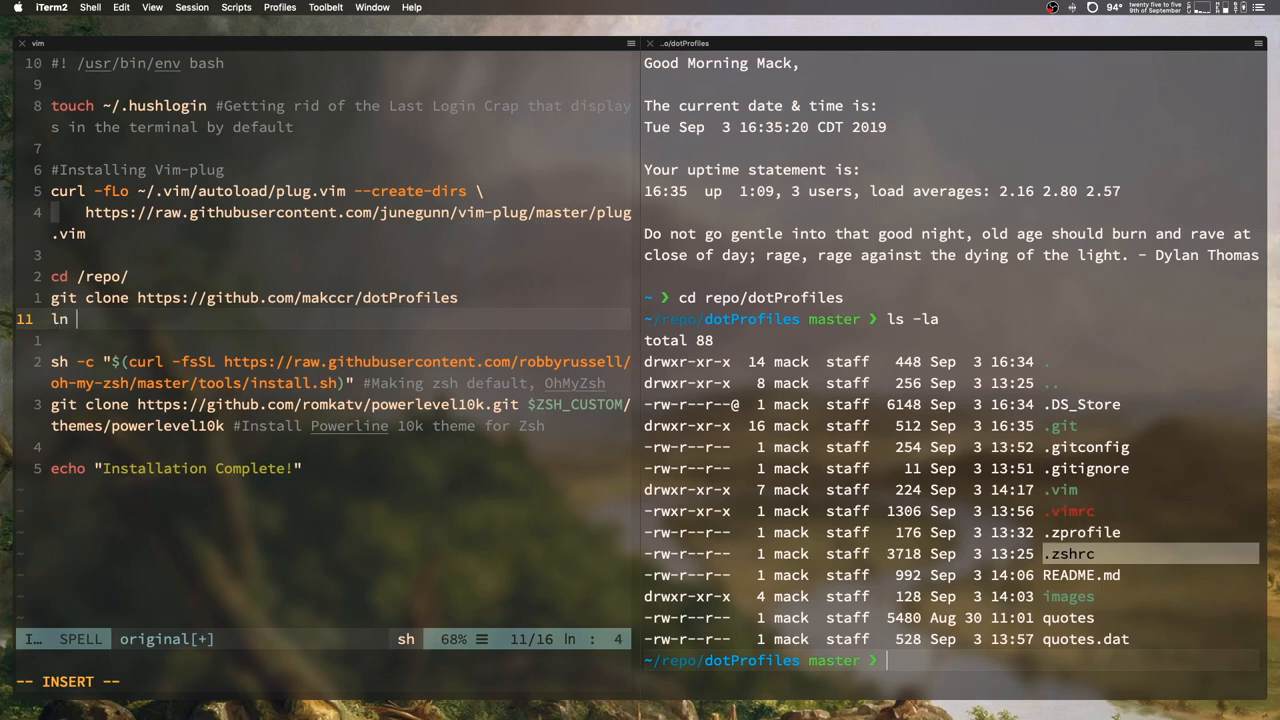
pyautogui.write('-s')
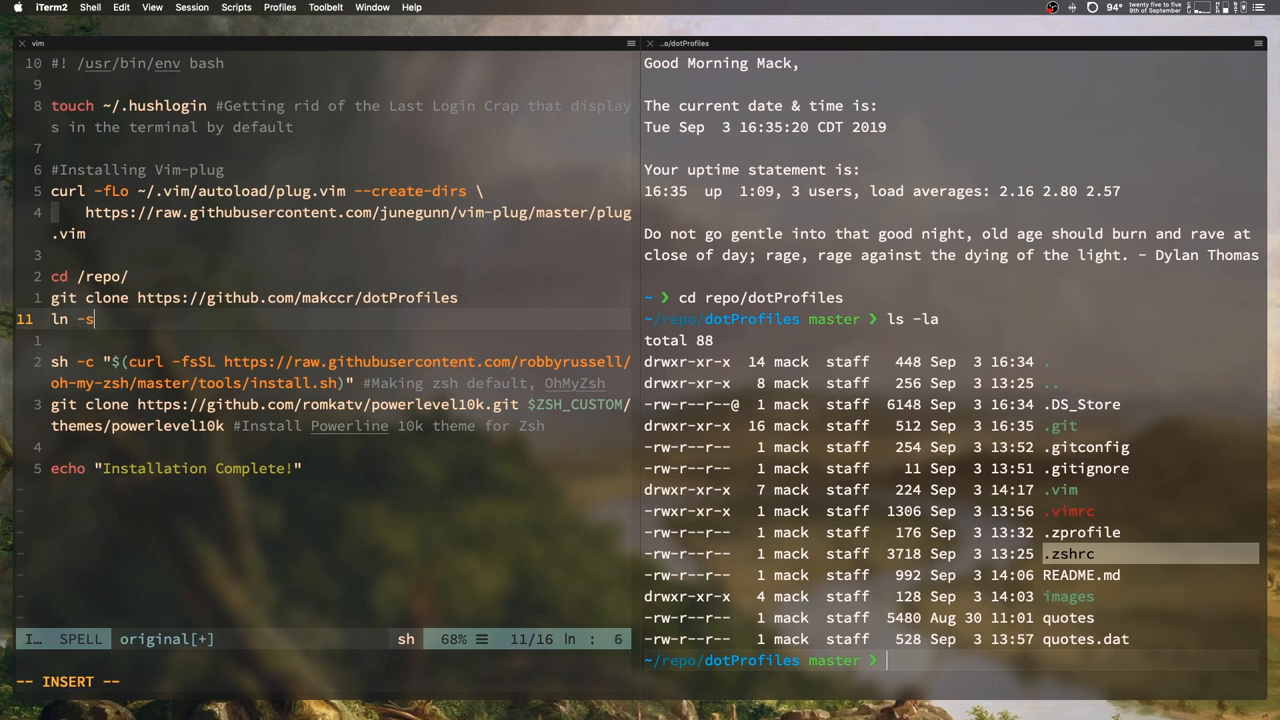
pyautogui.write('~')
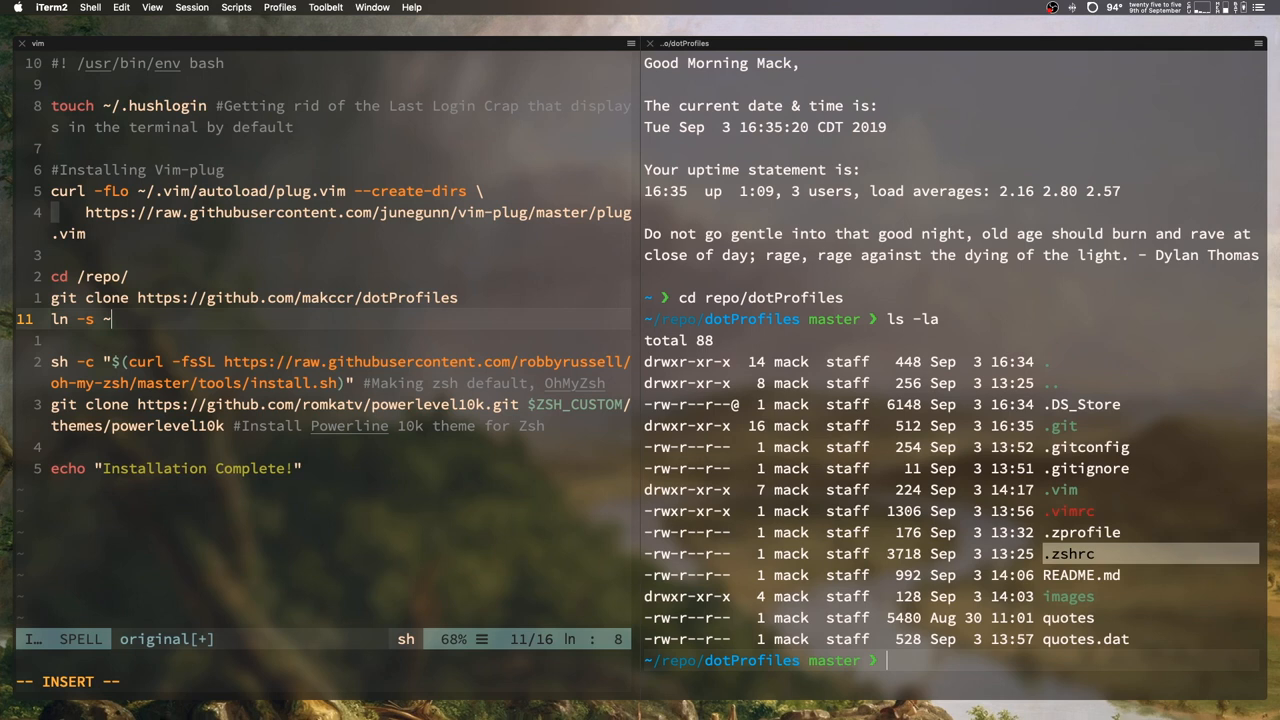
pyautogui.write('/')
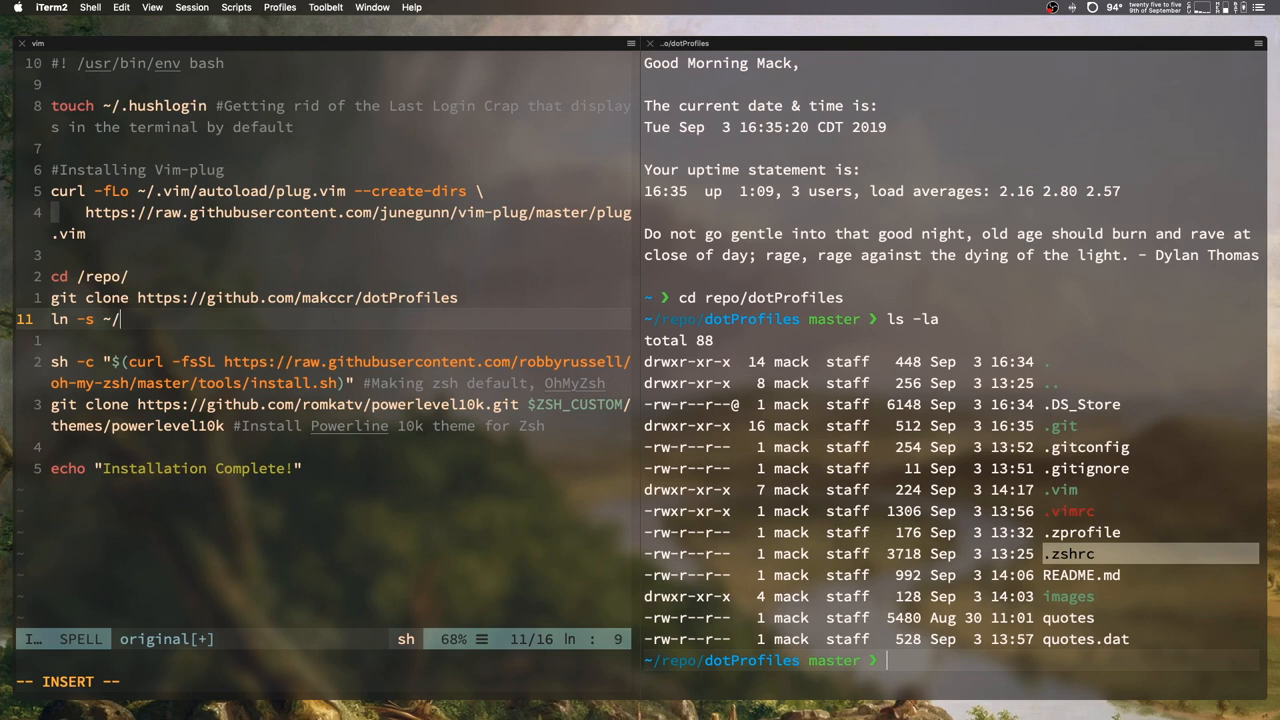
pyautogui.write('repo/dotProfiles/')
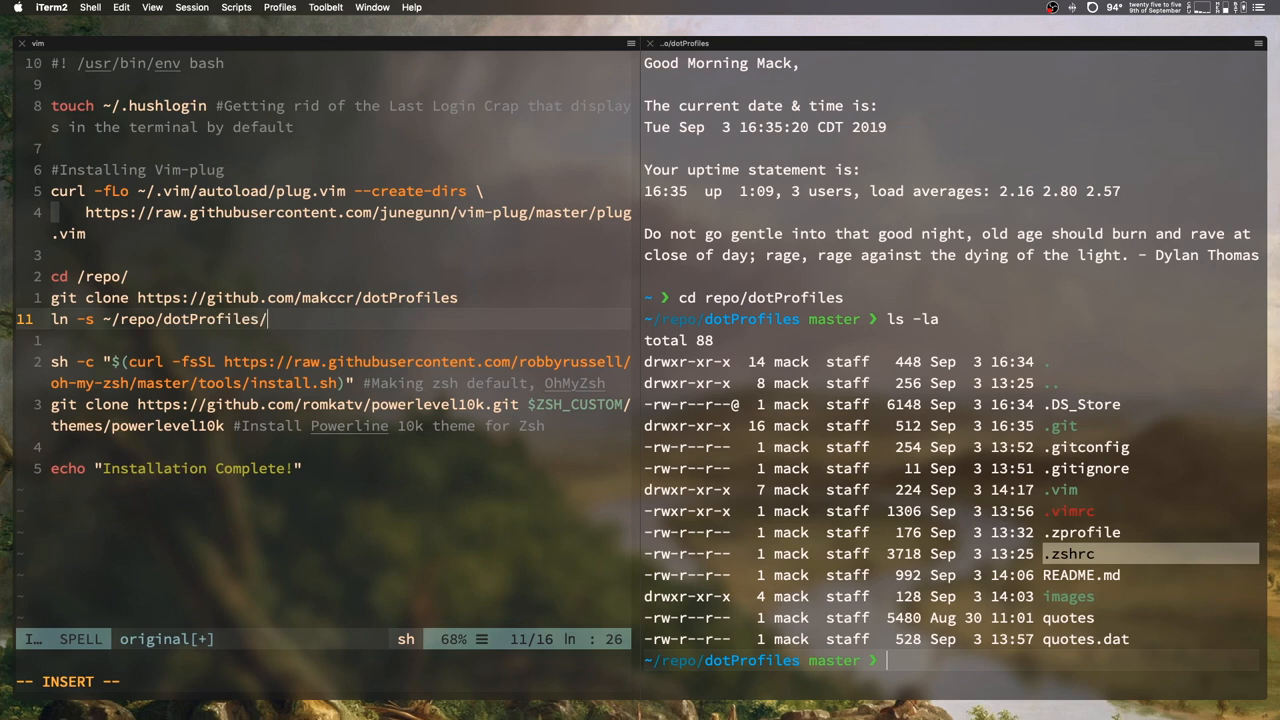
pyautogui.write('.zshrc')
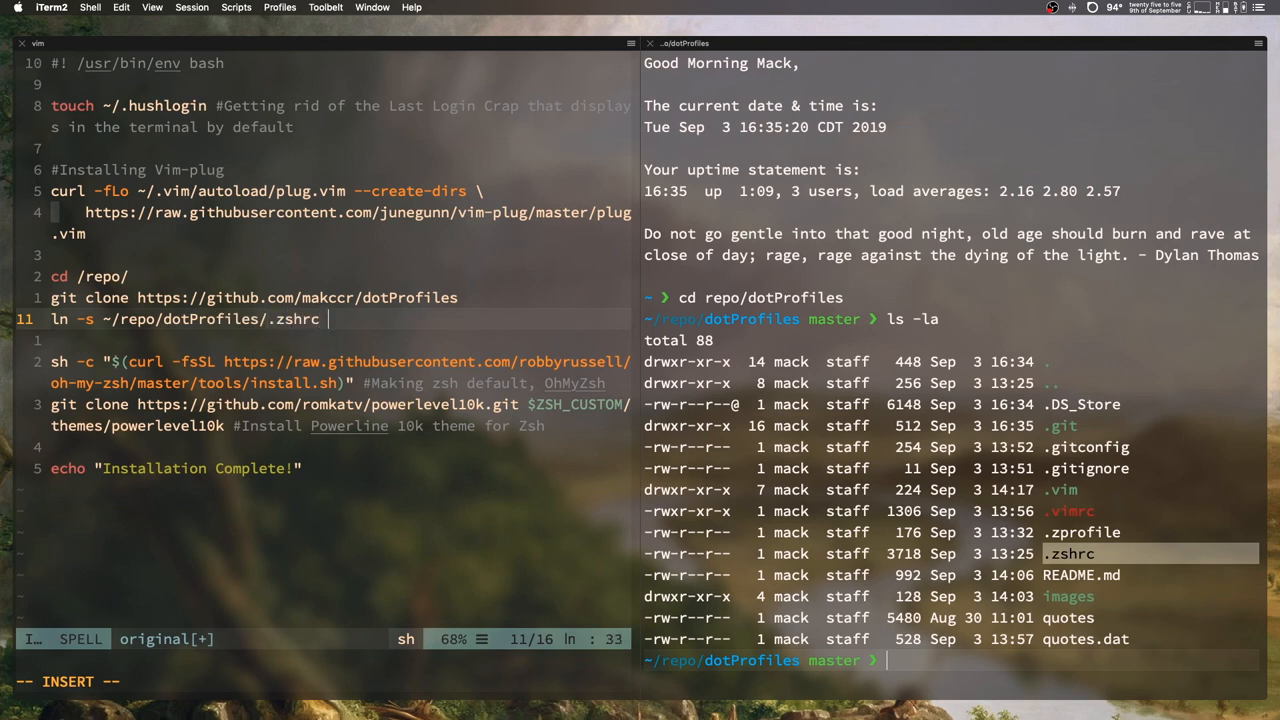
pyautogui.write('~/')
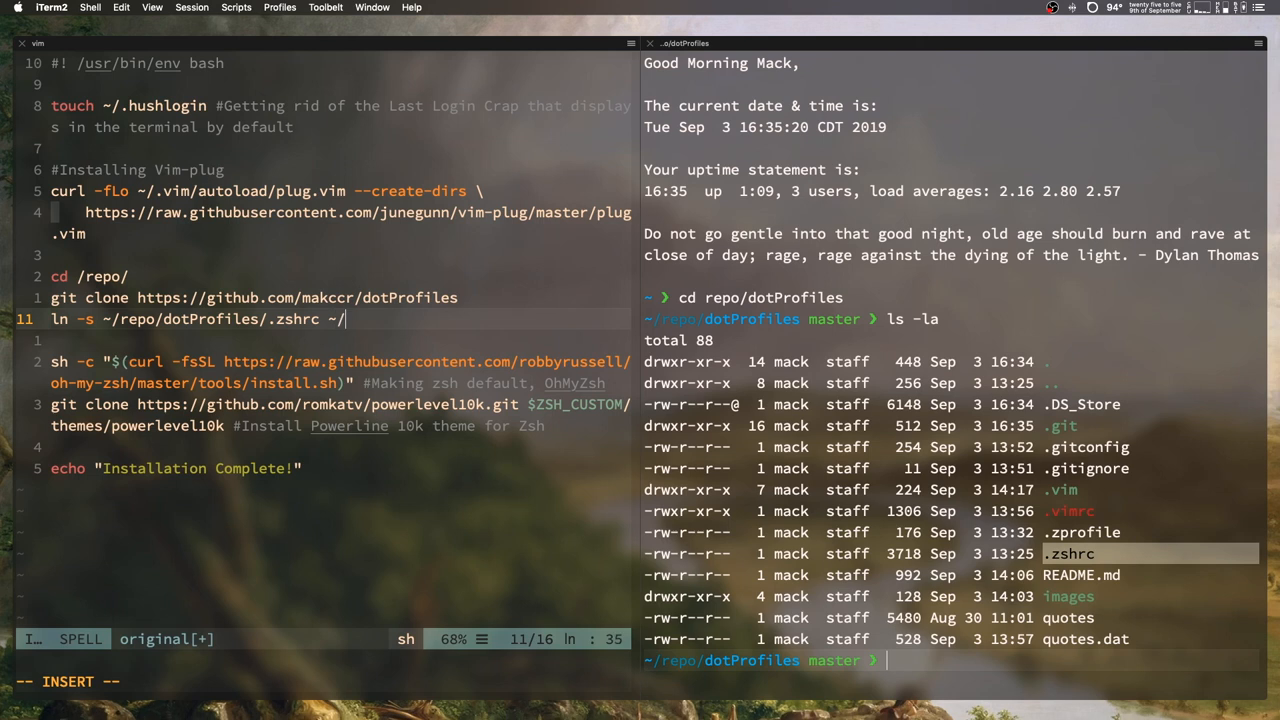
pyautogui.write('.zshrc')
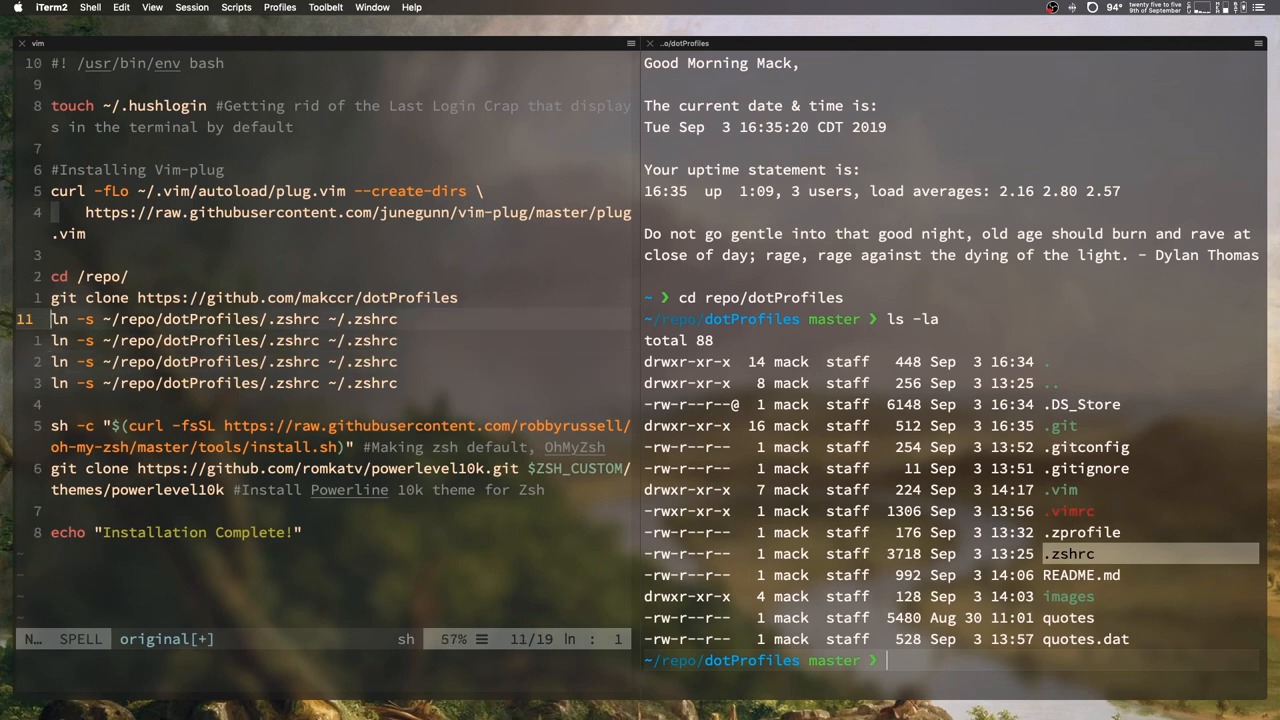
# Step: Substitute .zshrc with .vimrc on the second symlink line and .vim on the third
pyautogui.press('Up')
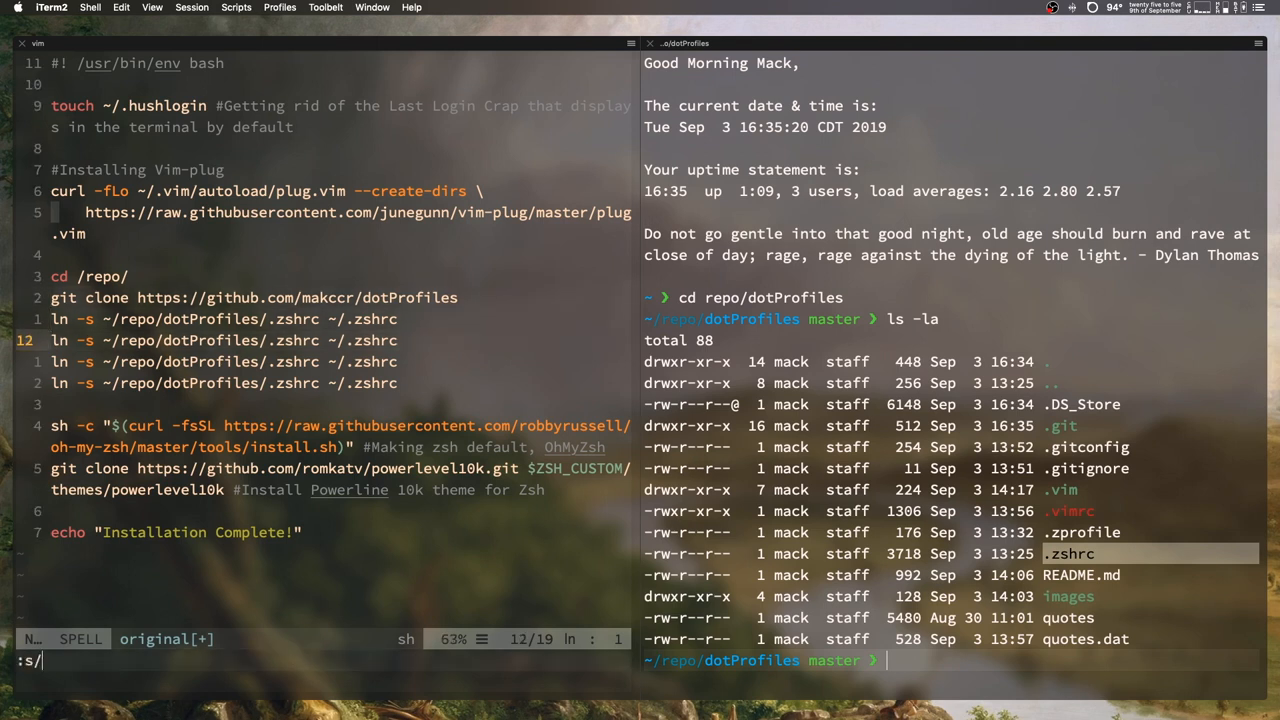
pyautogui.write('.zshrc/.vimrc')
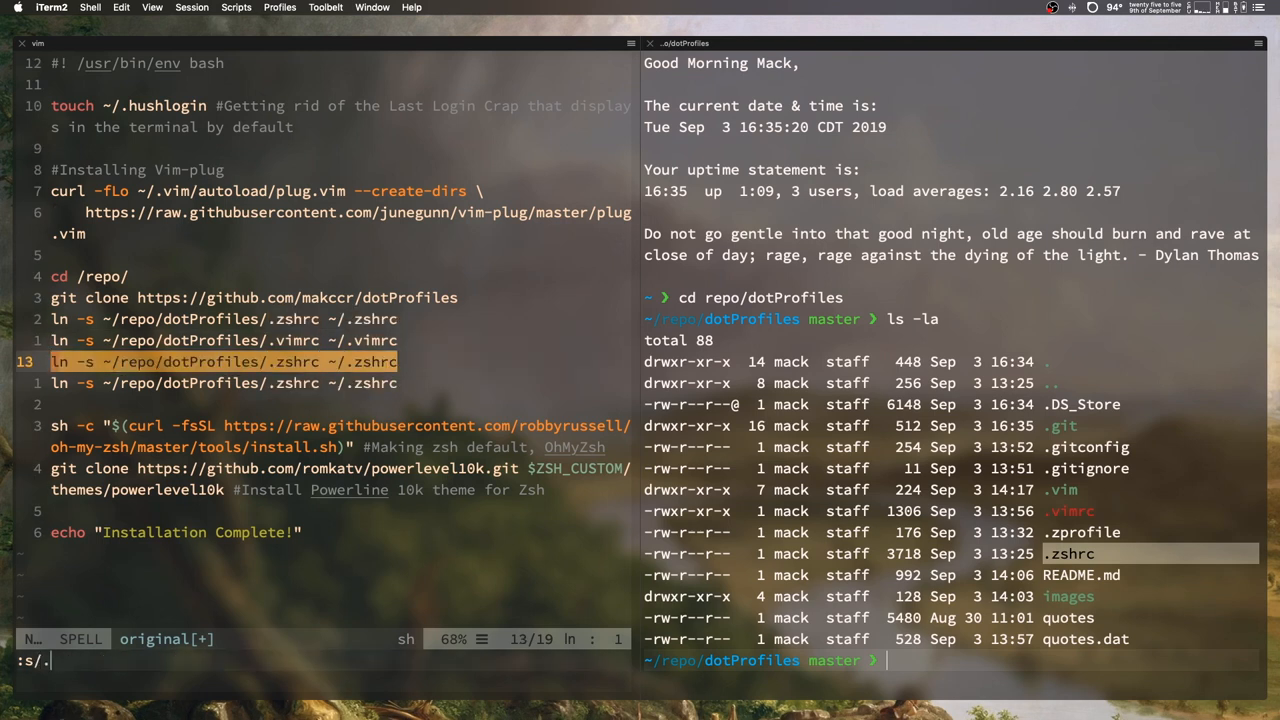
pyautogui.write('zshrc/')
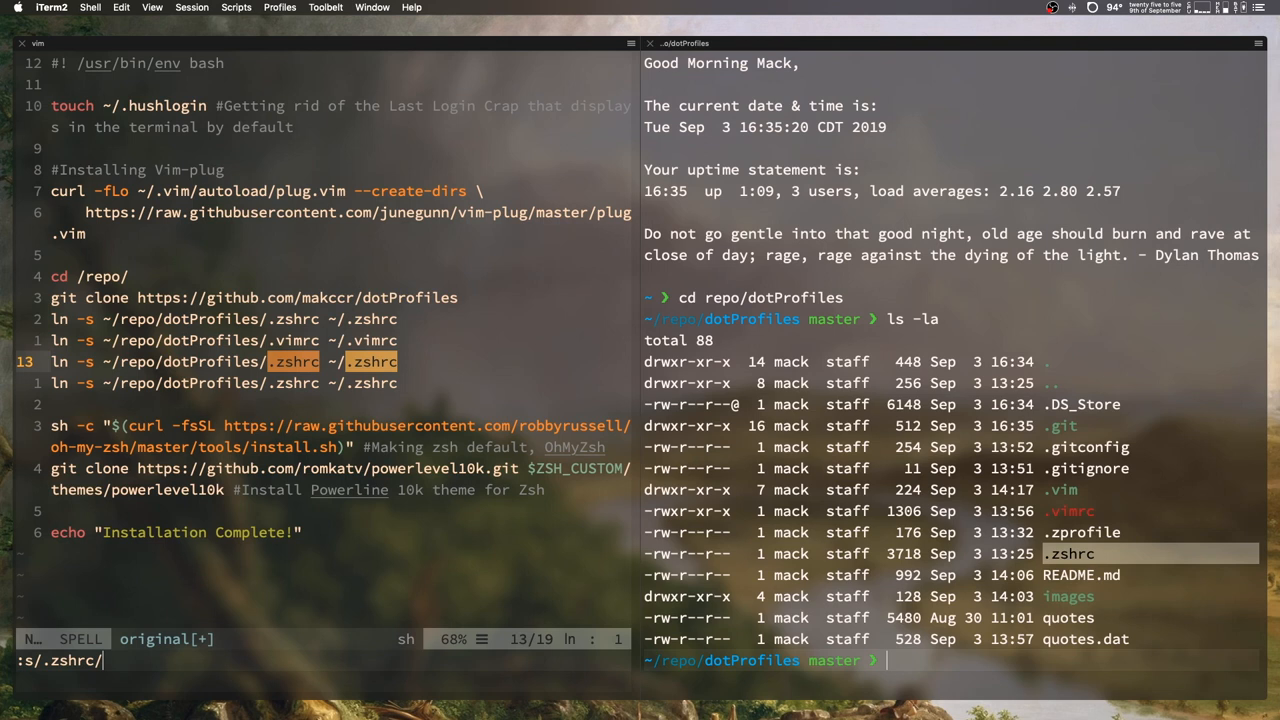
pyautogui.write('.vim/g')
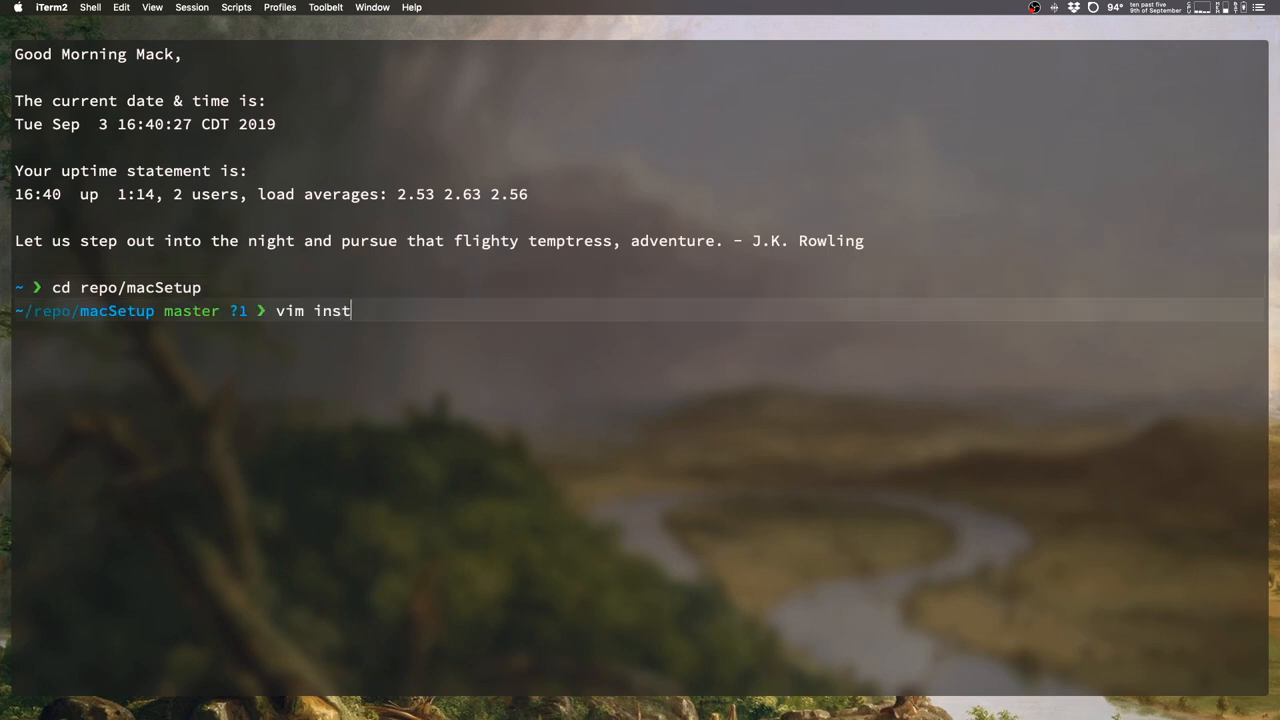
# Step: Open the install and update scripts and go to the line entering dotProfiles
pyautogui.press('Return')
pyautogui.write('vim upd')
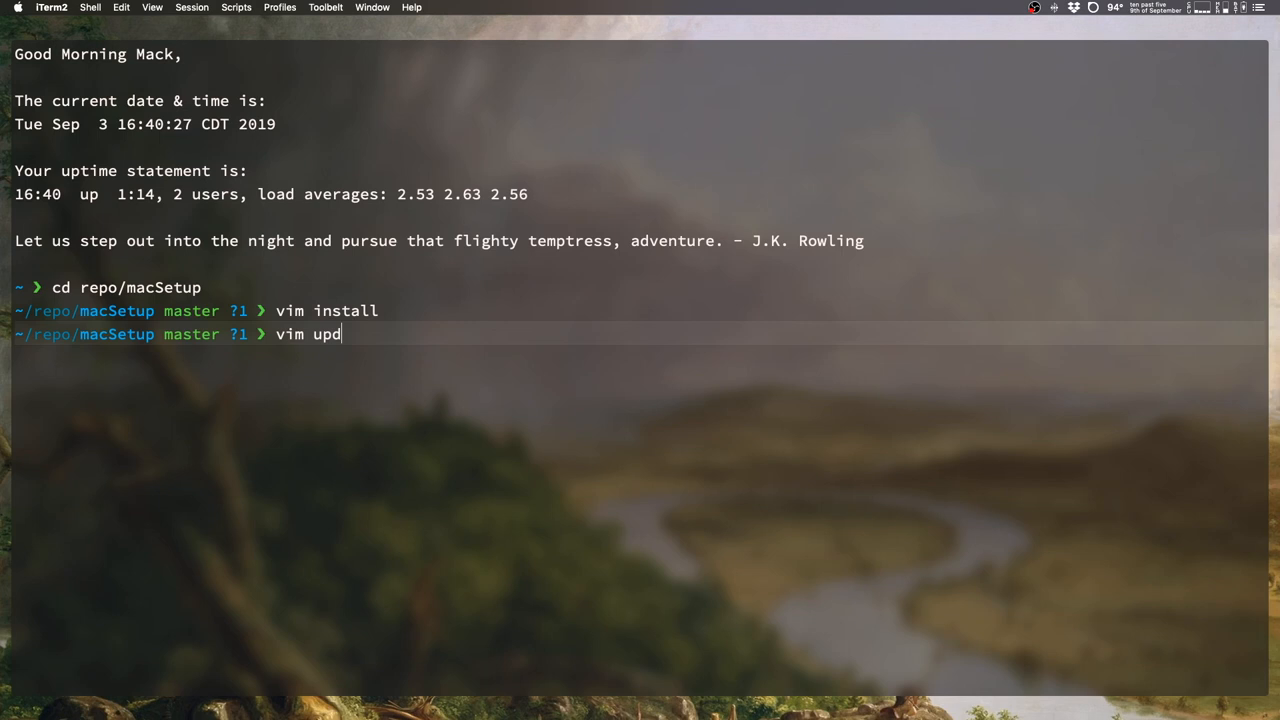
pyautogui.press('Return')
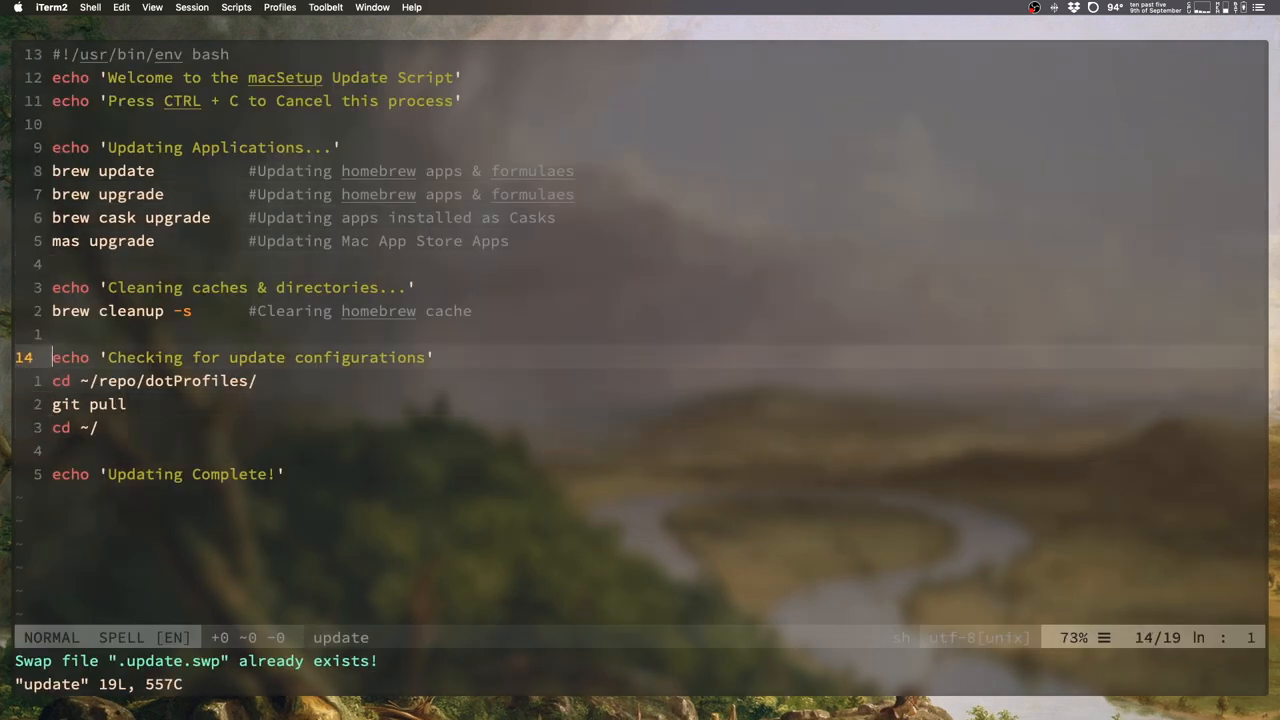
pyautogui.press('j')
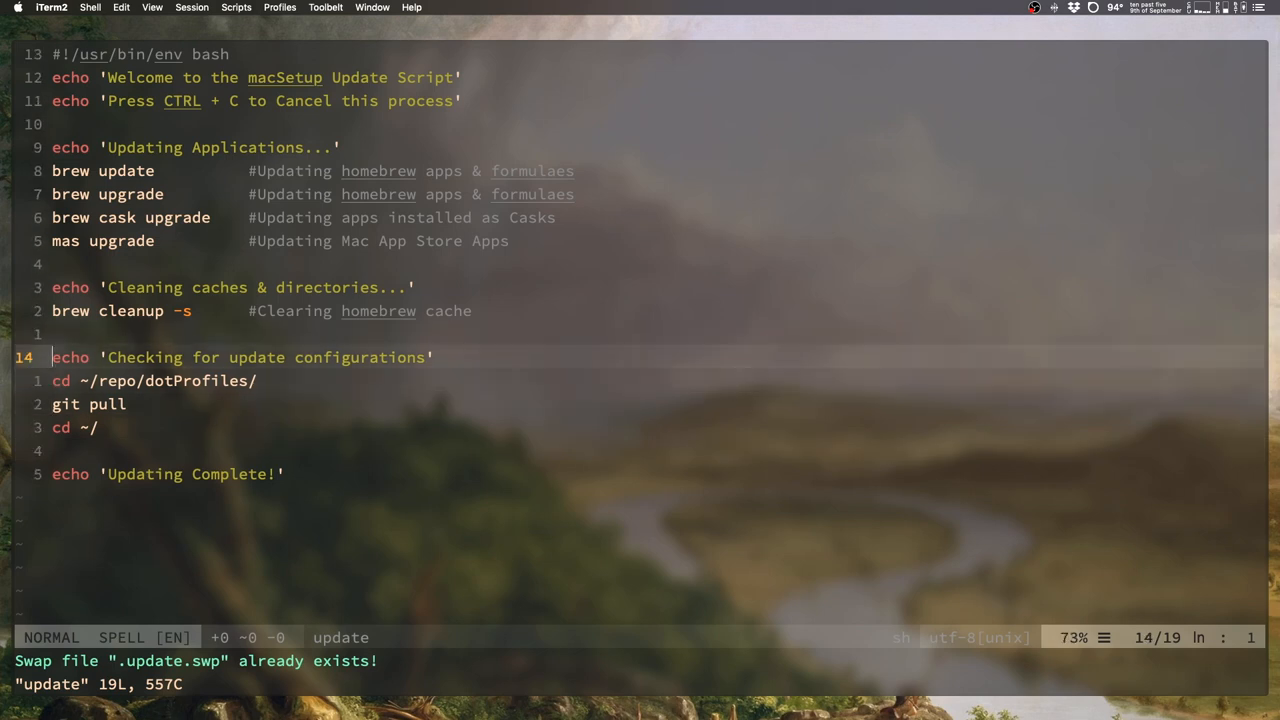
pyautogui.press('j')
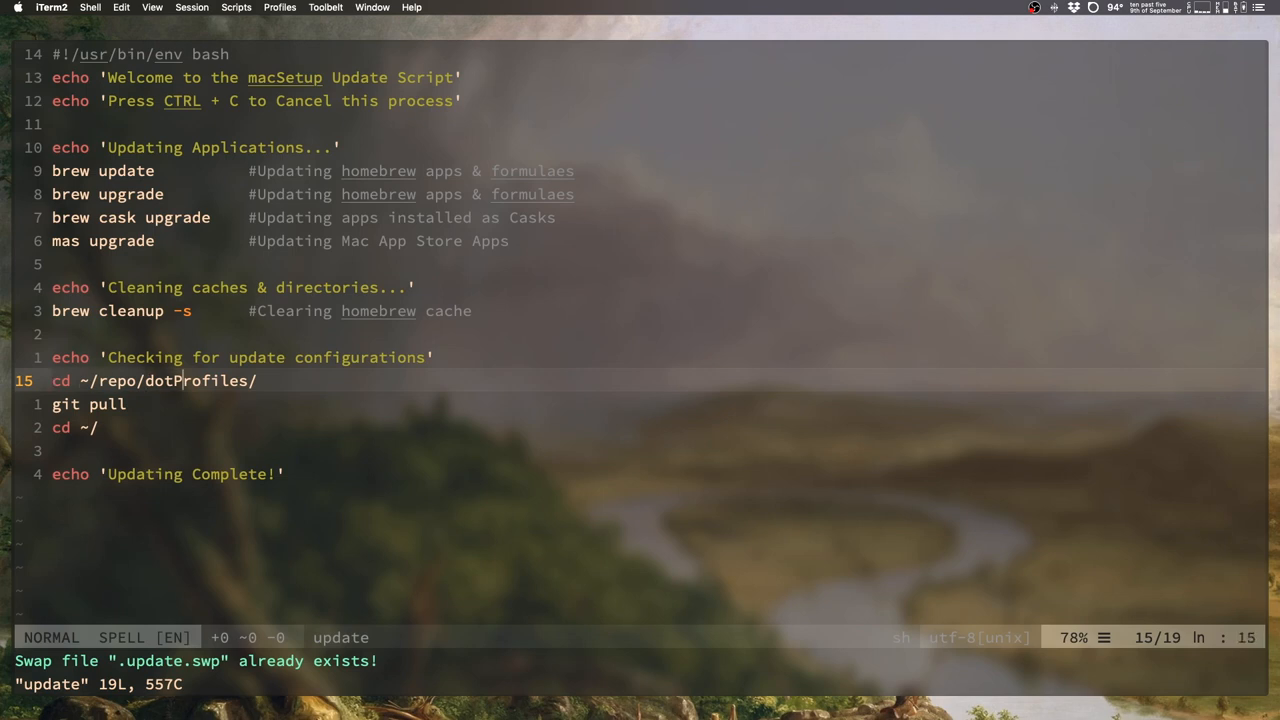
# Step: Review the git pull line, close the update script, and start clearing the terminal
pyautogui.press('j')
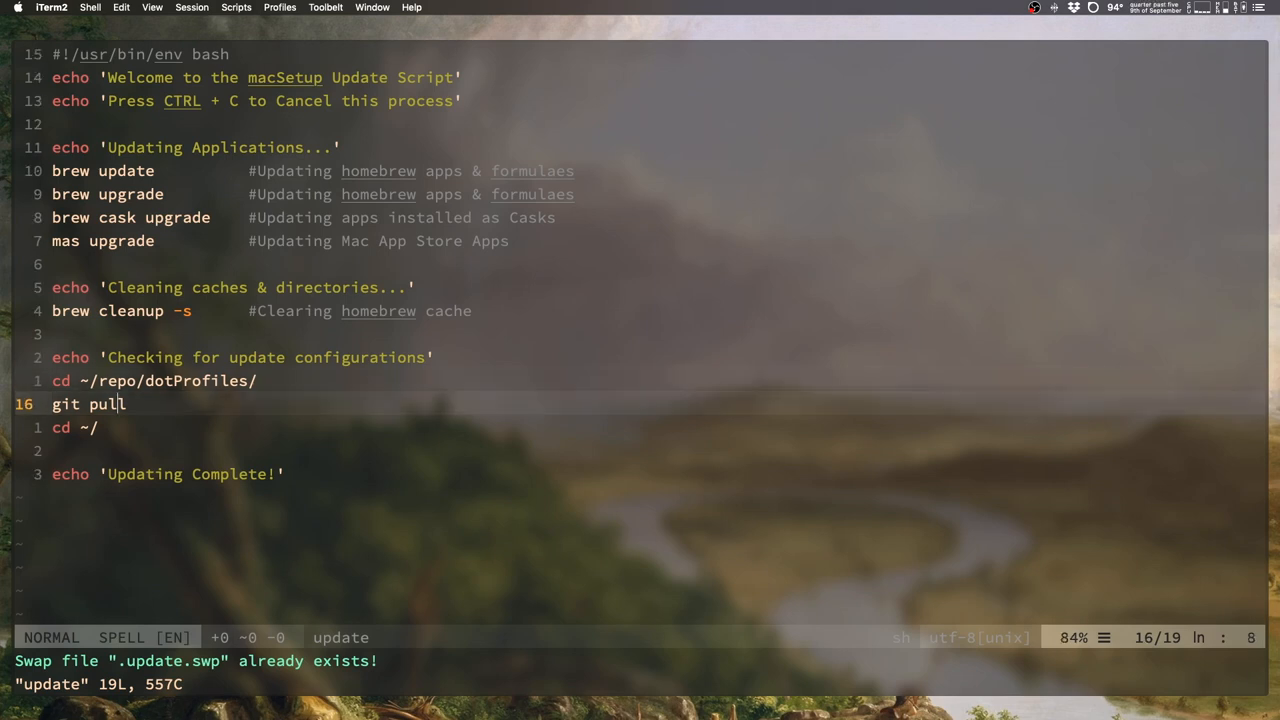
pyautogui.press('j')
pyautogui.write('!')
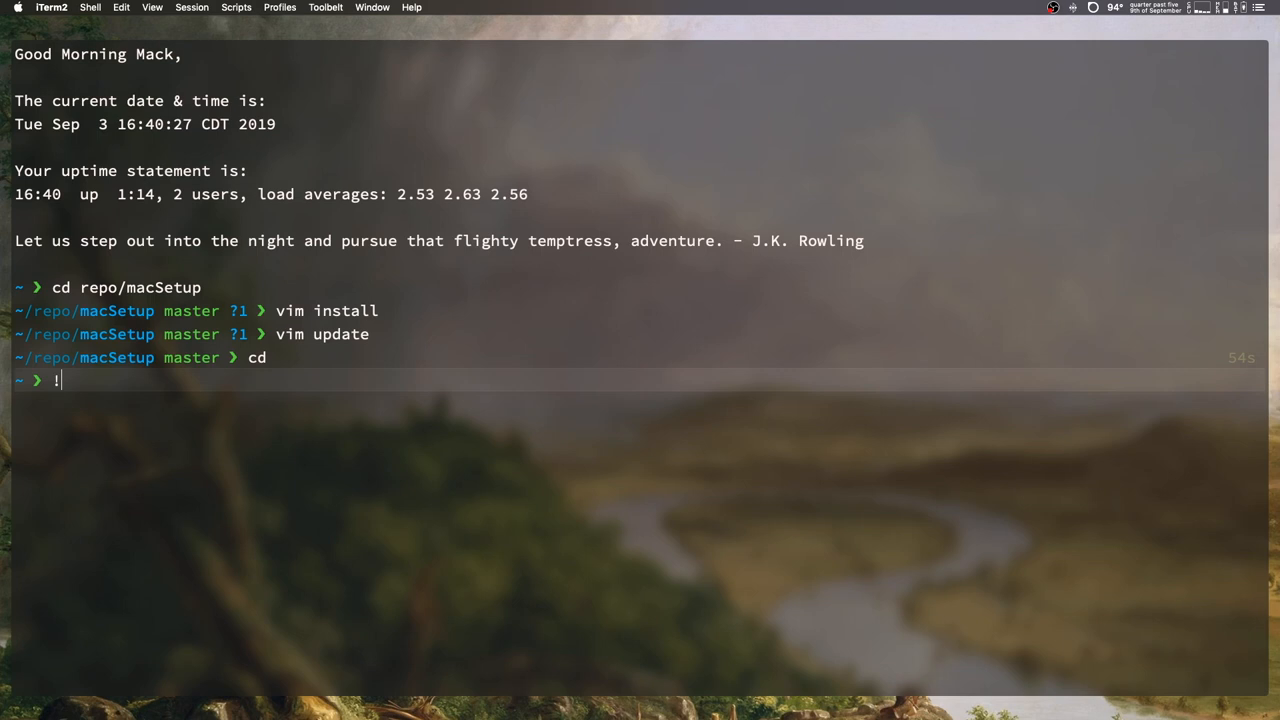
pyautogui.write('clea')
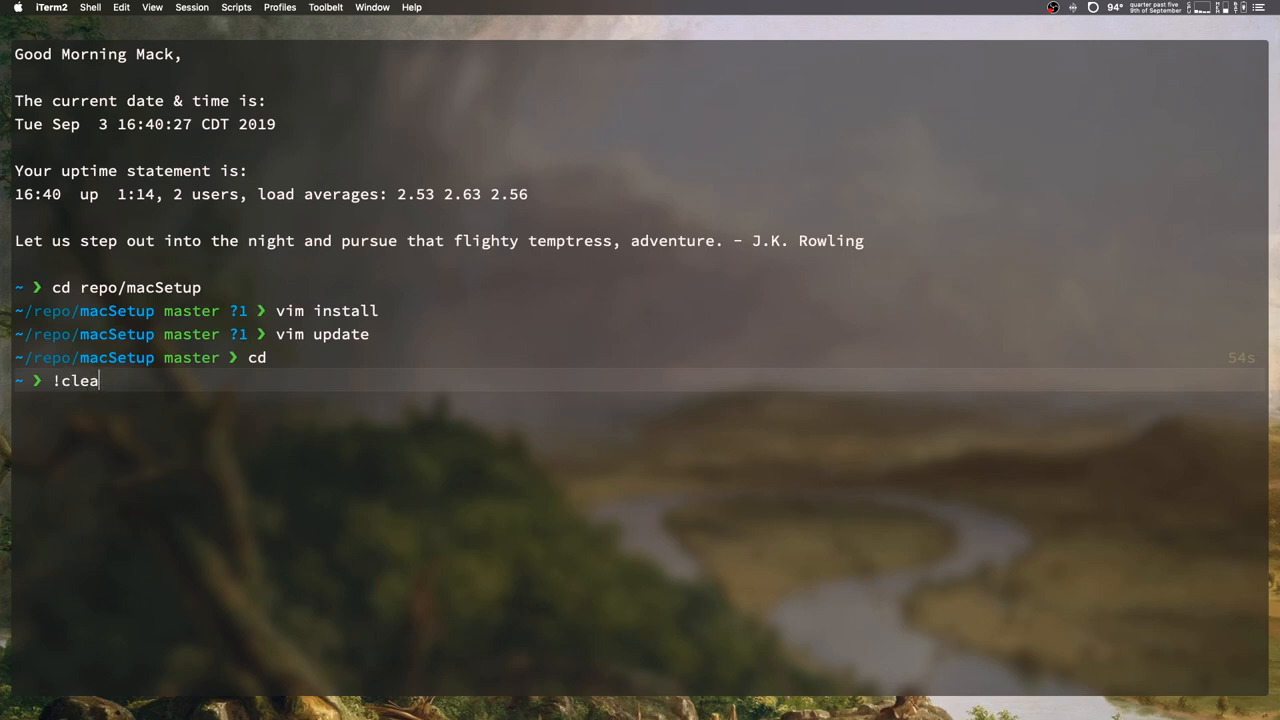